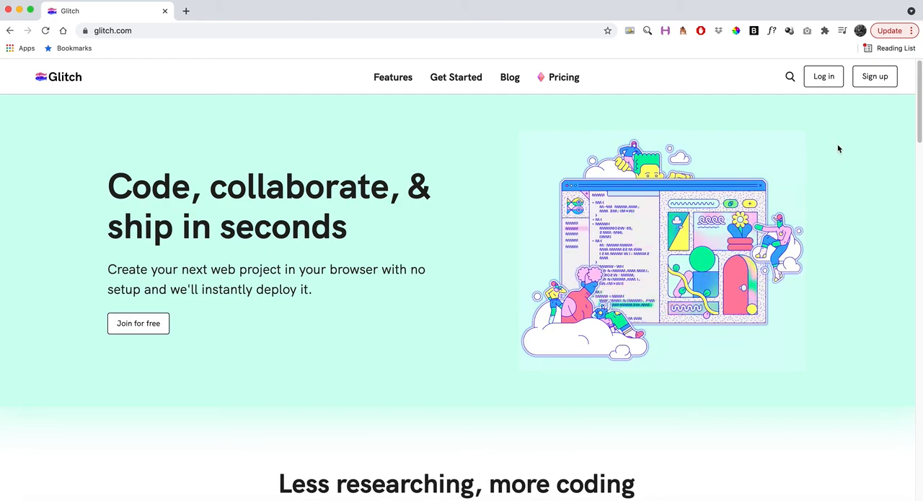
Step: Go to Log in, peek at Create an account, then return to the Sign In to Glitch options
{"action": "left_click", "coordinate": [823, 76]}
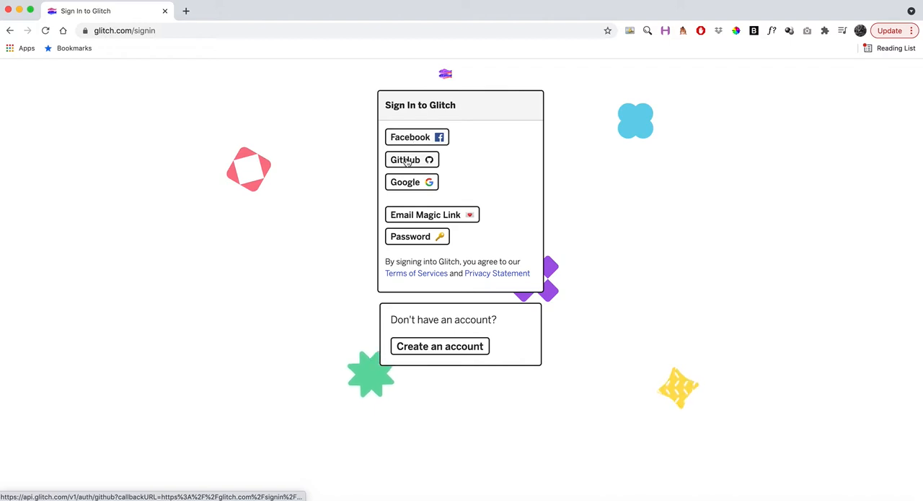
{"action": "mouse_move", "coordinate": [411, 181]}
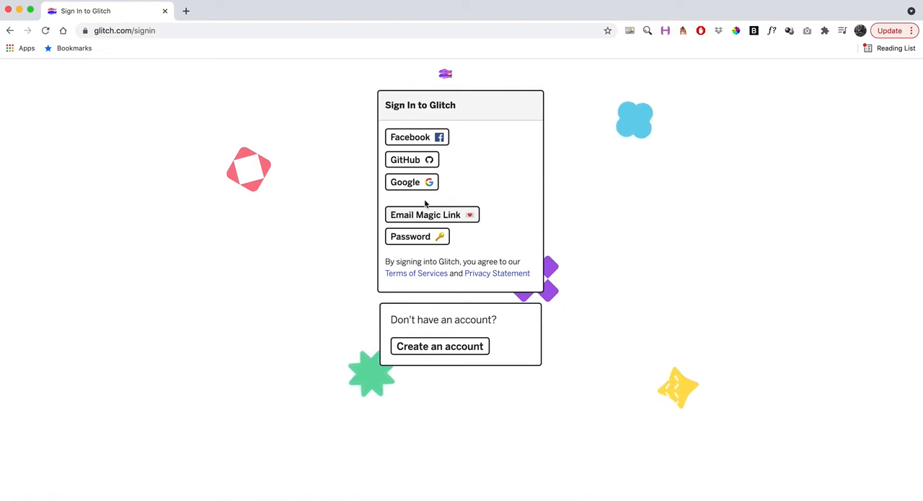
{"action": "mouse_move", "coordinate": [438, 347]}
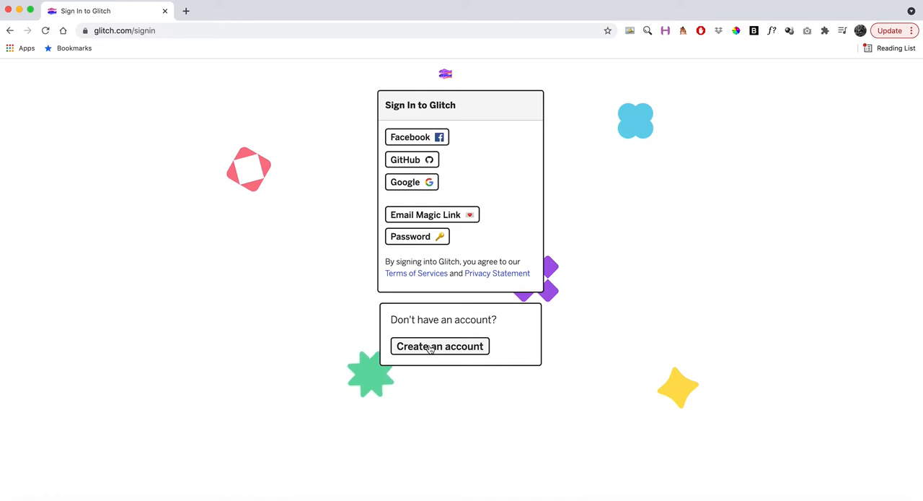
{"action": "left_click", "coordinate": [439, 346]}
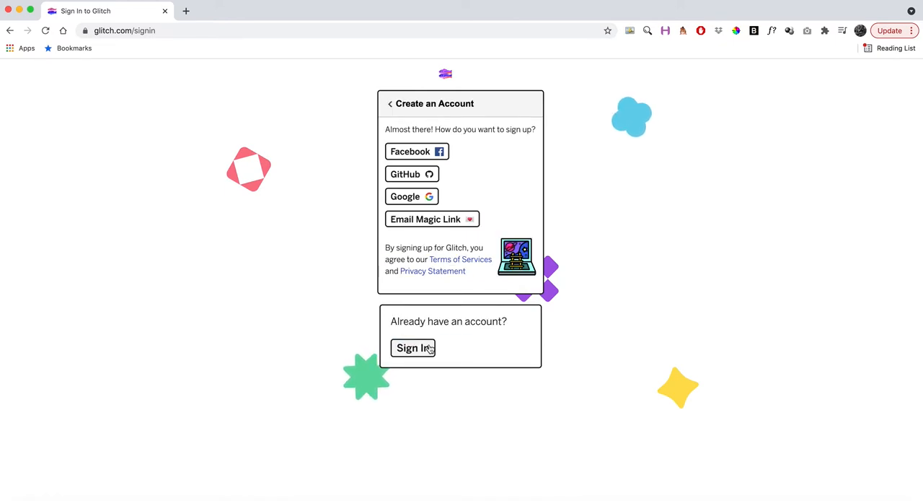
{"action": "mouse_move", "coordinate": [409, 151]}
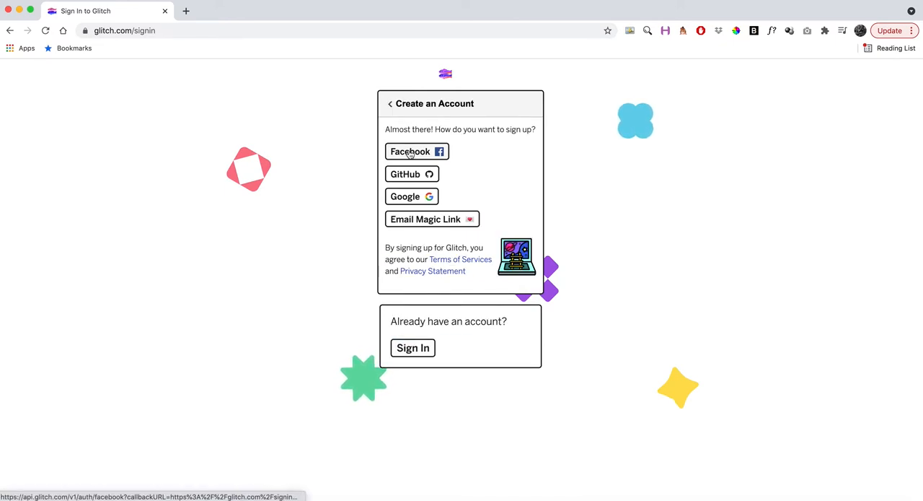
{"action": "mouse_move", "coordinate": [414, 209]}
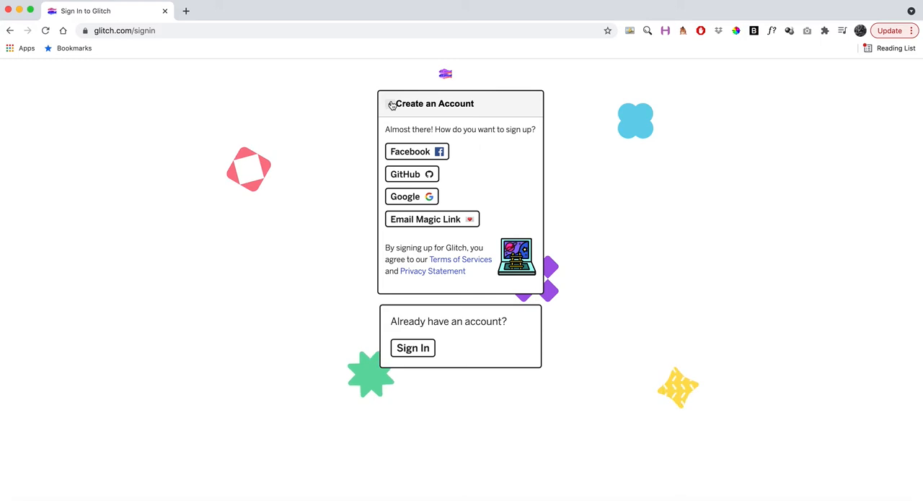
{"action": "left_click", "coordinate": [413, 346]}
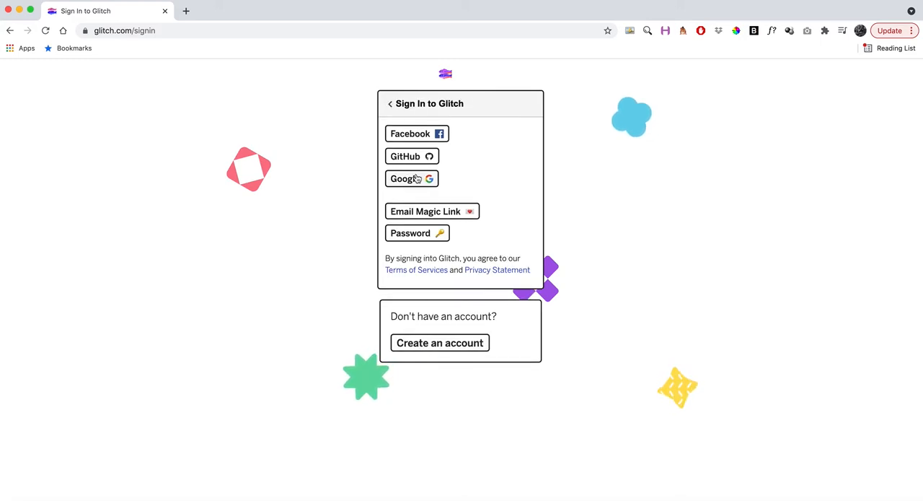
Step: Sign in with the Google account and start a New Project from the dashboard
{"action": "left_click", "coordinate": [411, 179]}
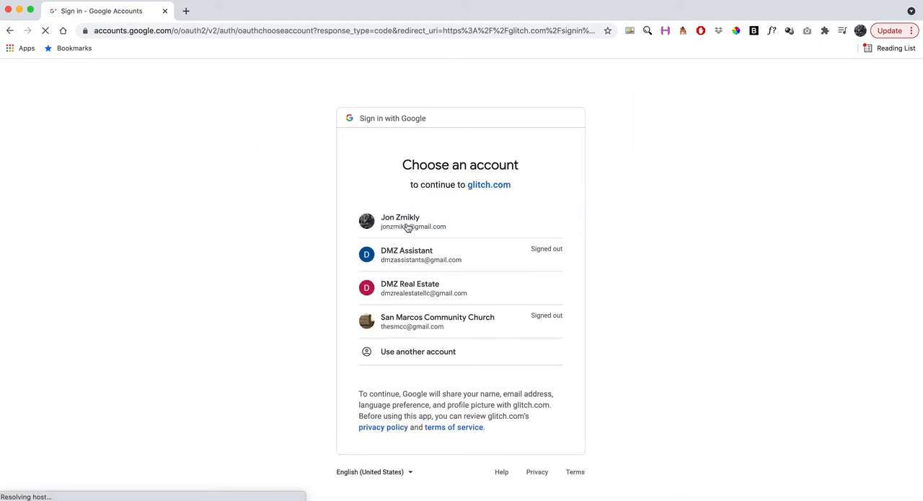
{"action": "left_click", "coordinate": [401, 222]}
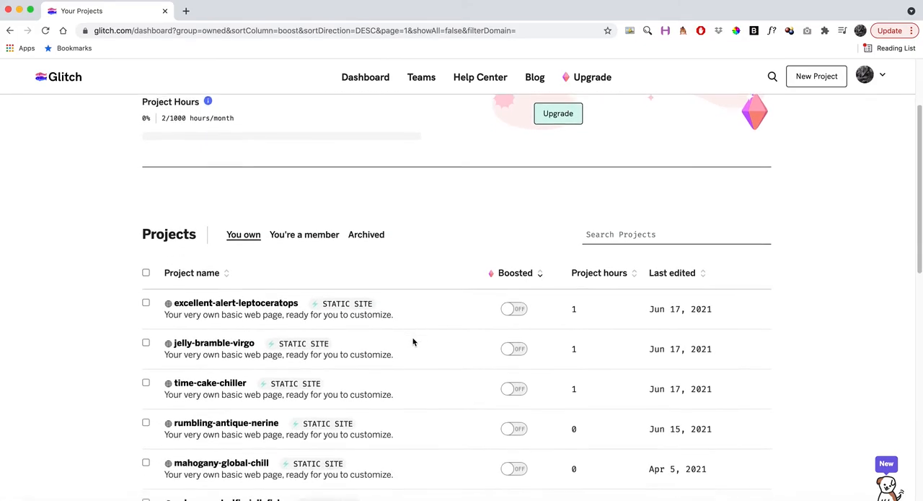
{"action": "scroll", "scroll_direction": "down", "scroll_amount": 3}
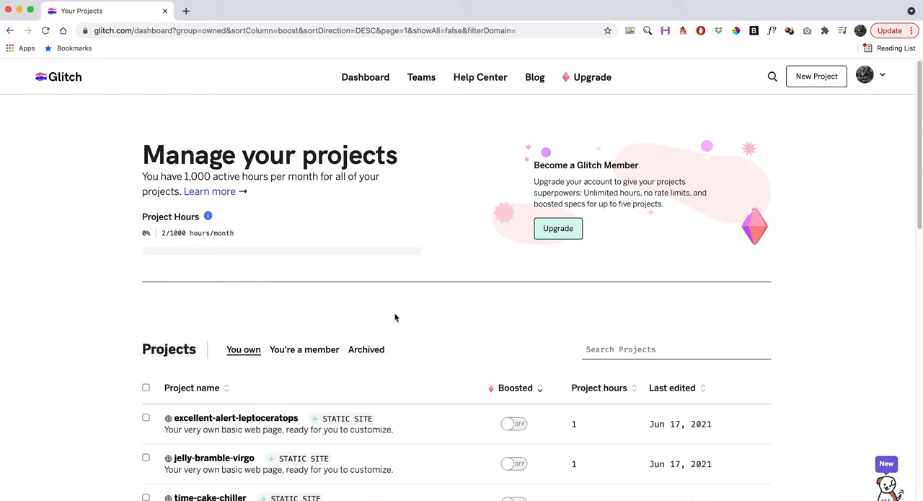
{"action": "mouse_move", "coordinate": [389, 313]}
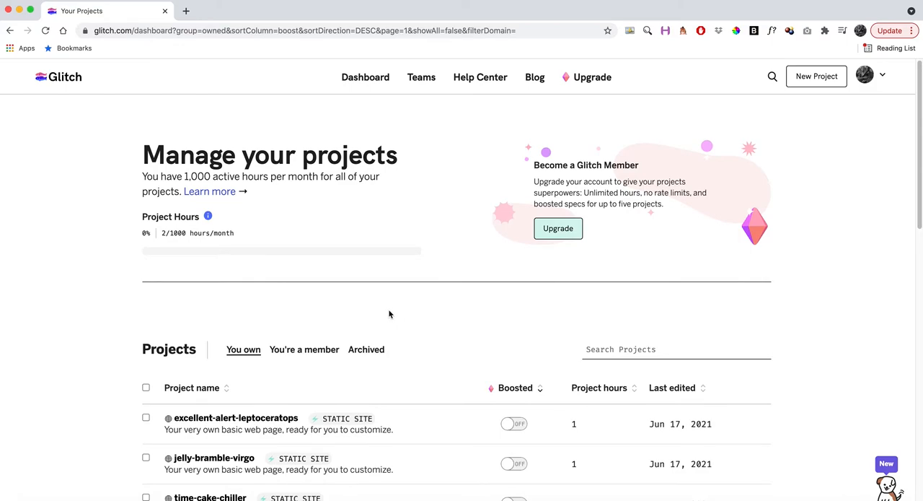
{"action": "mouse_move", "coordinate": [817, 76]}
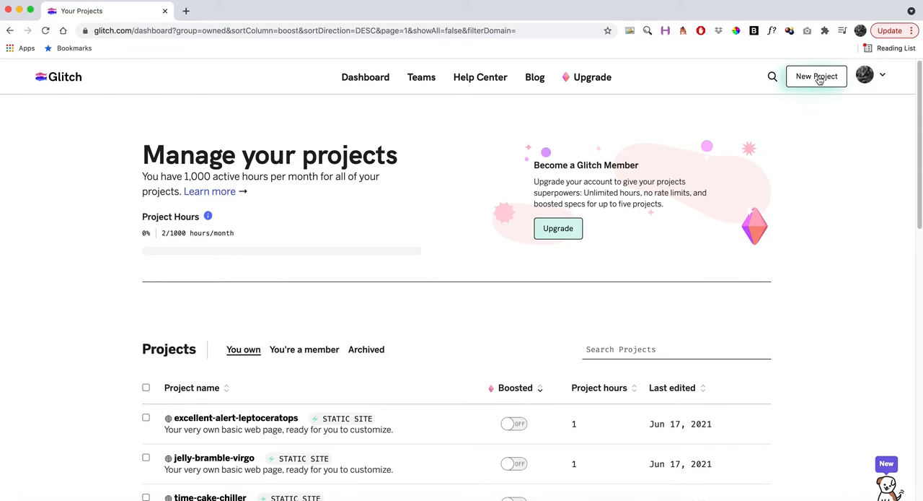
{"action": "left_click", "coordinate": [817, 77]}
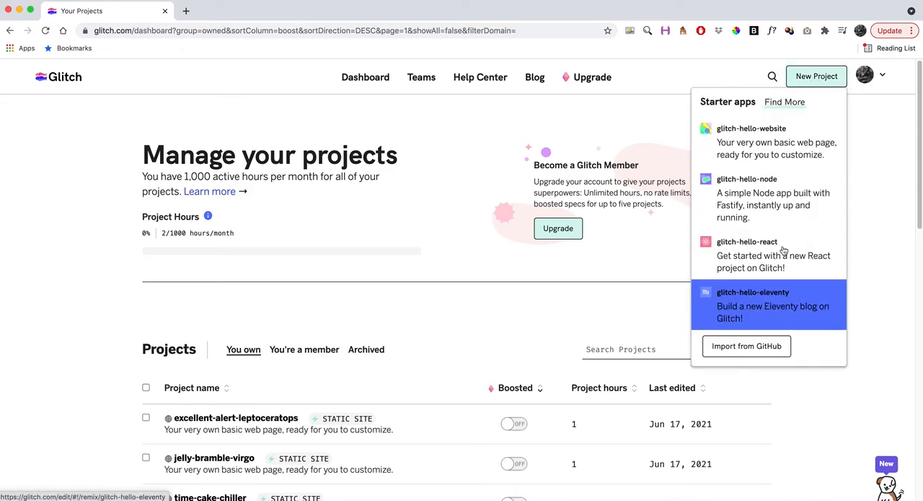
{"action": "mouse_move", "coordinate": [776, 142]}
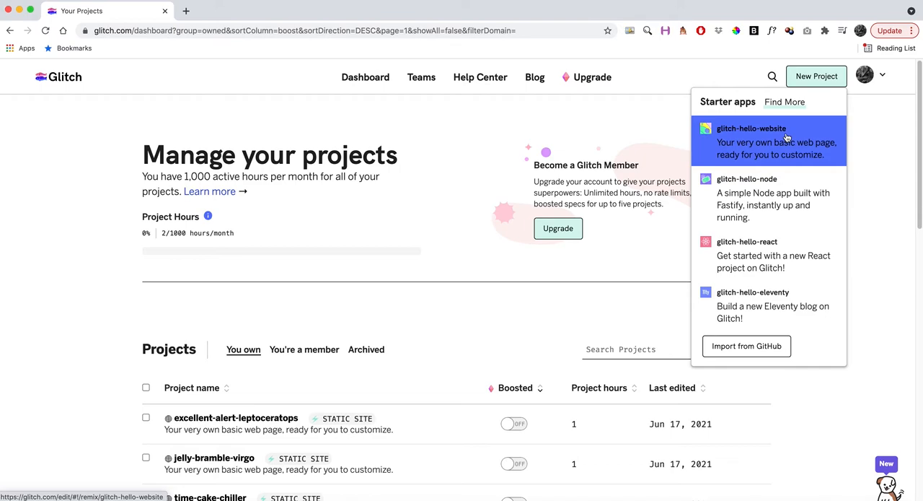
{"action": "mouse_move", "coordinate": [727, 137]}
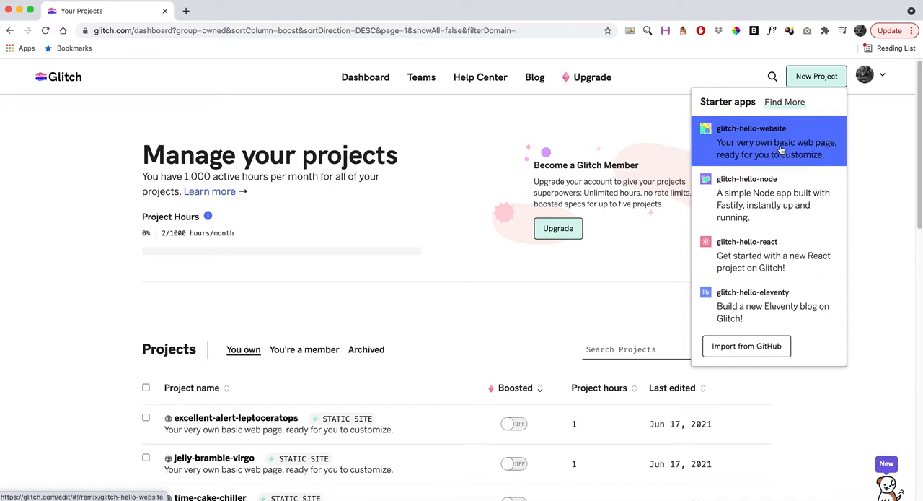
Step: Create a new project from the glitch-hello-website starter app
{"action": "left_click", "coordinate": [767, 141]}
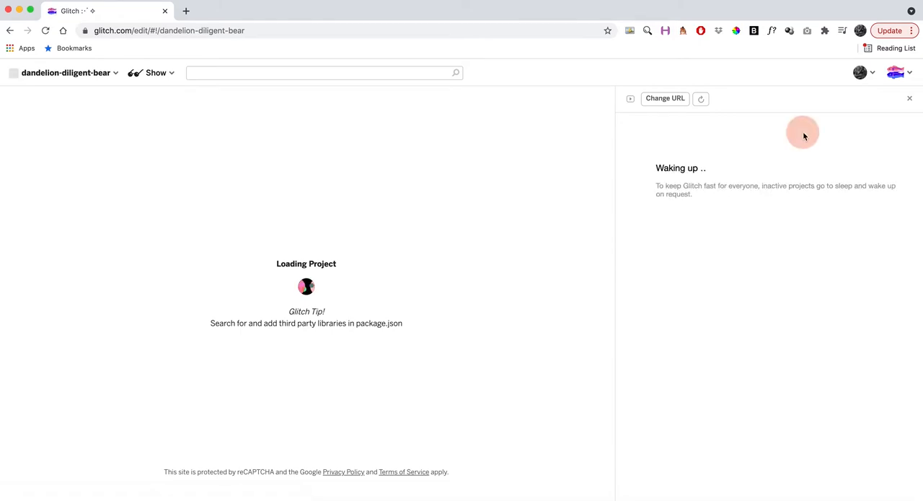
{"action": "mouse_move", "coordinate": [404, 184]}
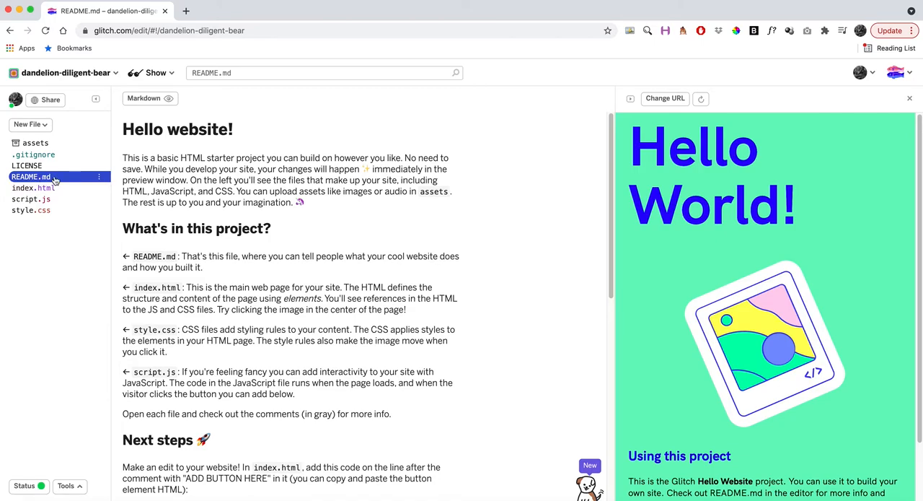
{"action": "mouse_move", "coordinate": [170, 306]}
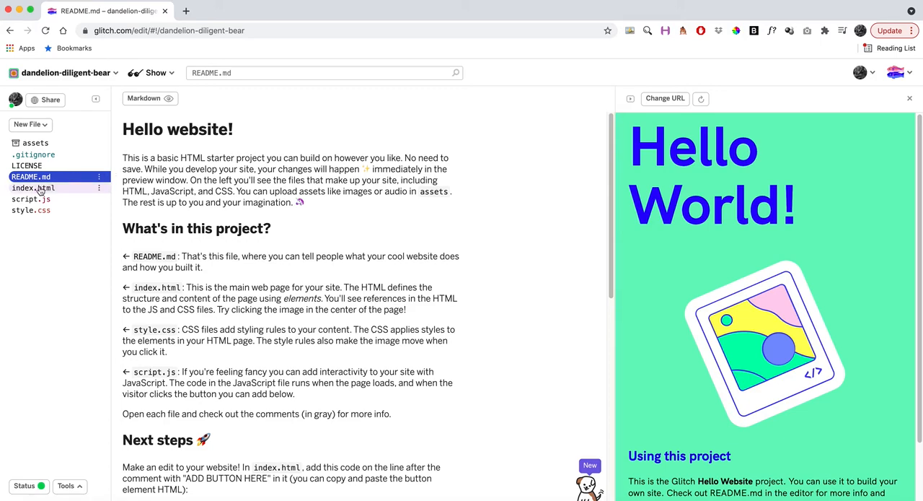
Step: Open index.html from the file list so the Hello World page is editable
{"action": "left_click", "coordinate": [33, 188]}
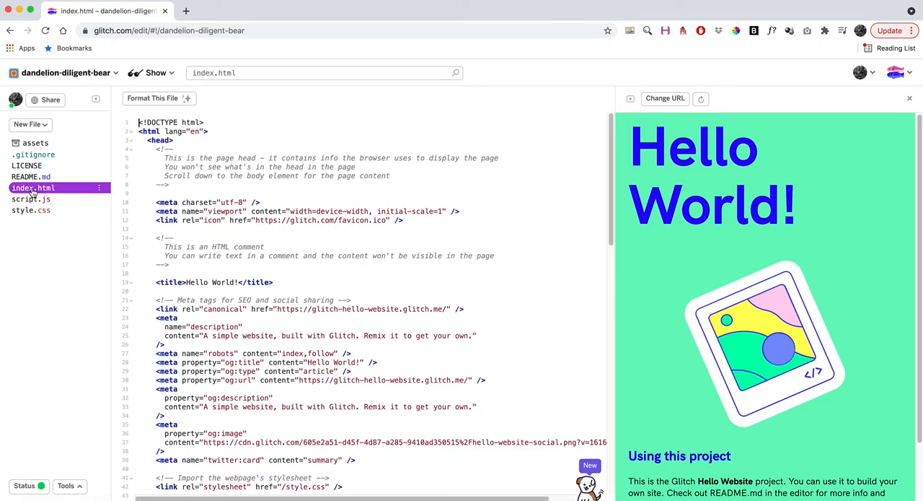
{"action": "mouse_move", "coordinate": [35, 187]}
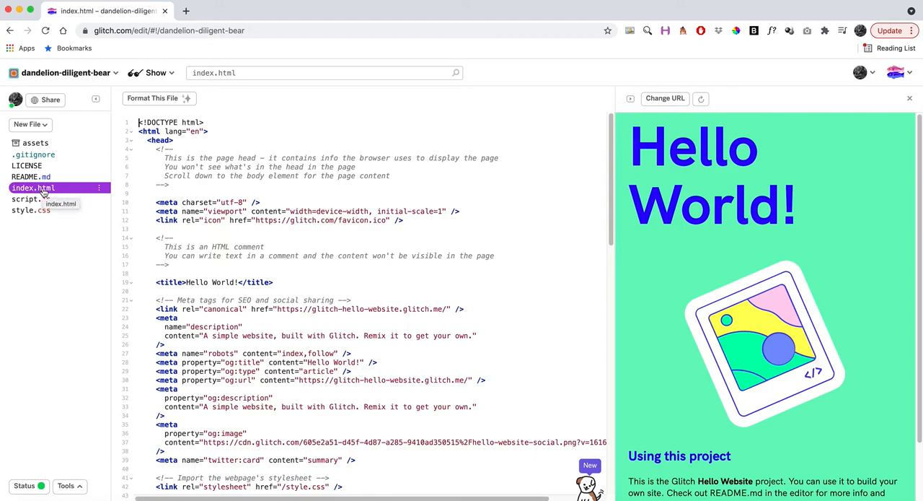
{"action": "mouse_move", "coordinate": [52, 150]}
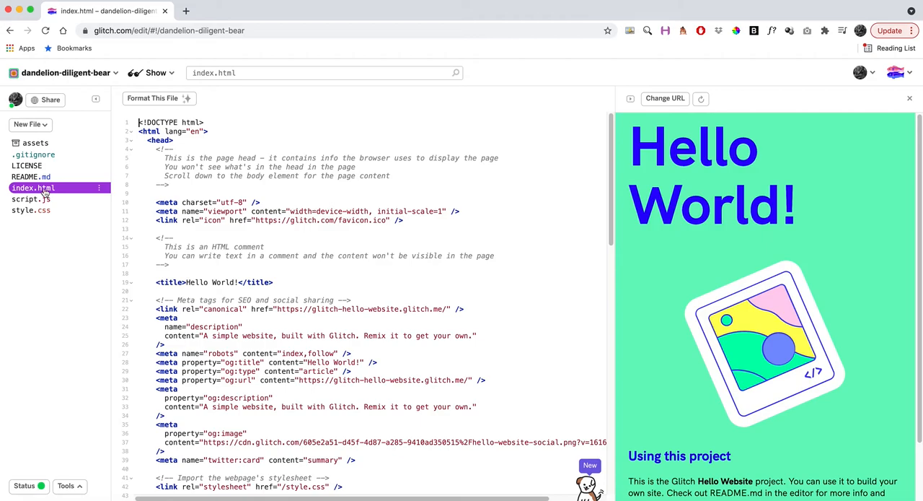
{"action": "mouse_move", "coordinate": [33, 187]}
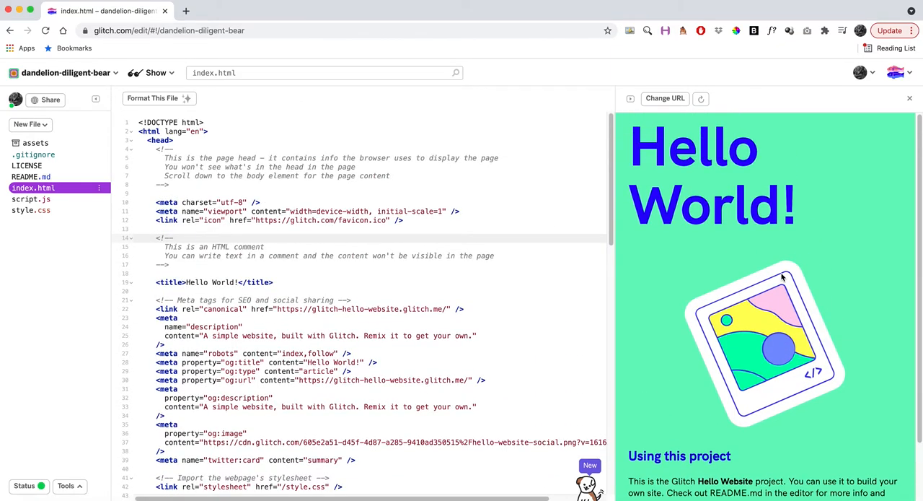
{"action": "scroll", "scroll_direction": "down", "scroll_amount": 3}
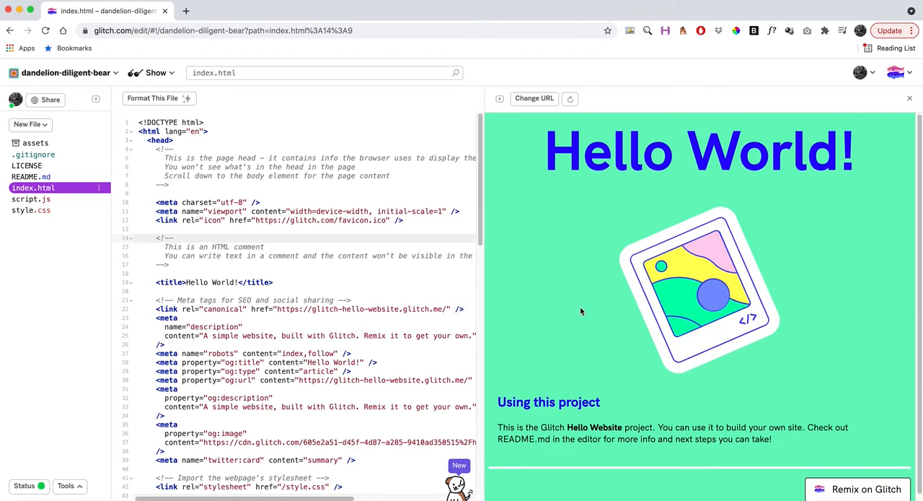
{"action": "mouse_move", "coordinate": [551, 150]}
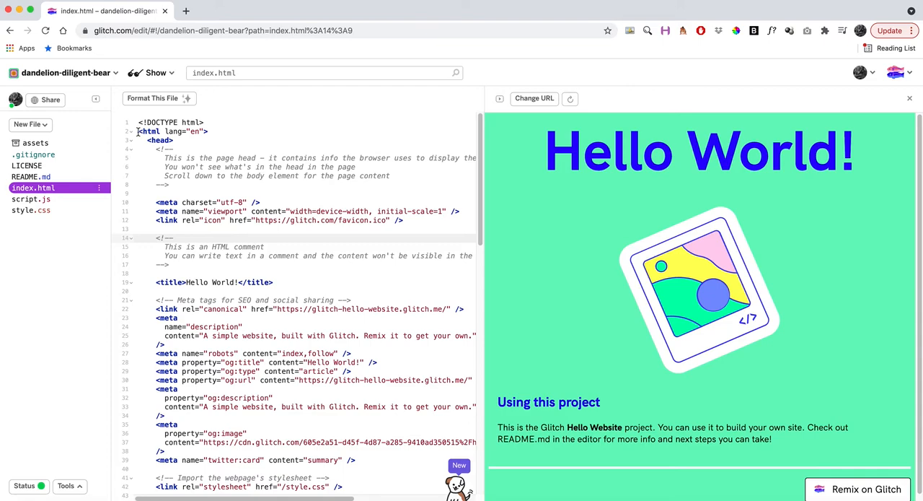
{"action": "left_click_drag", "start_coordinate": [139, 131], "coordinate": [208, 131]}
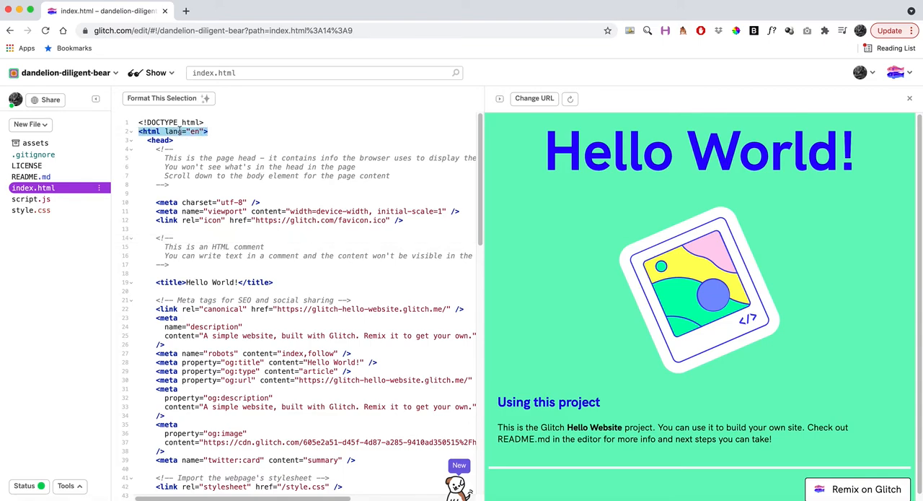
{"action": "scroll", "scroll_direction": "down", "scroll_amount": 3}
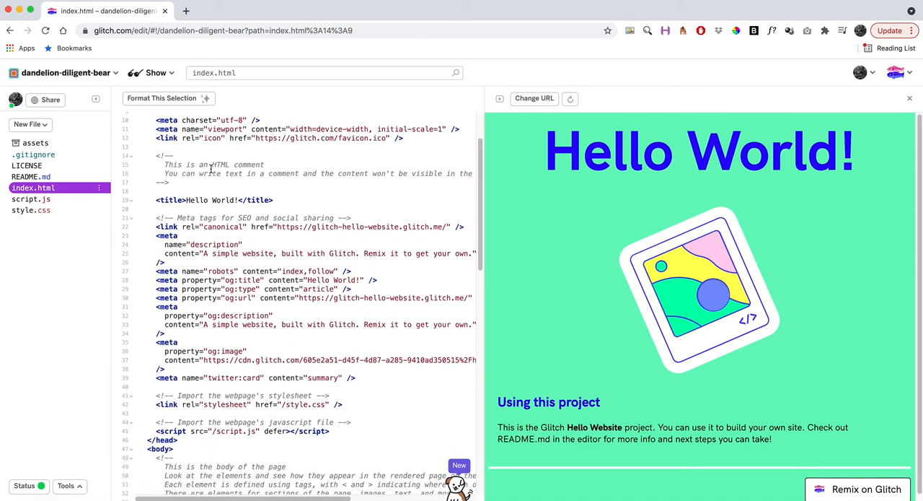
{"action": "scroll", "scroll_direction": "down", "scroll_amount": 3}
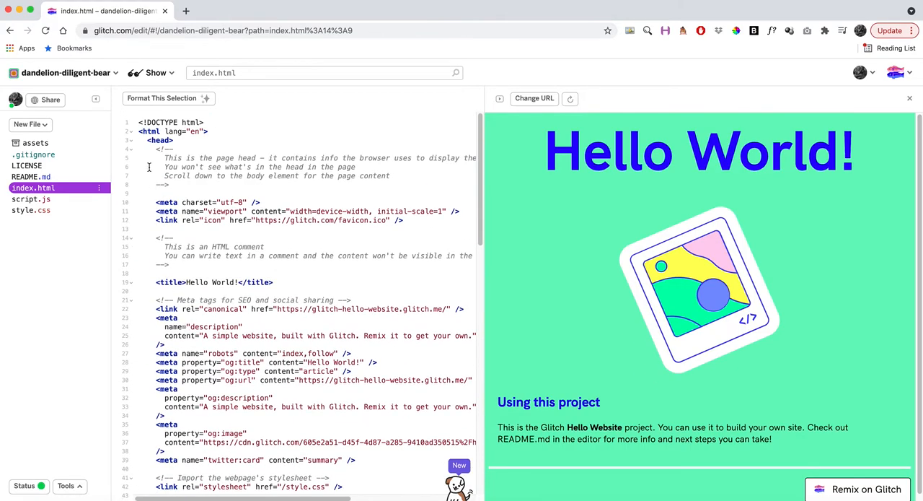
{"action": "double_click", "coordinate": [160, 140]}
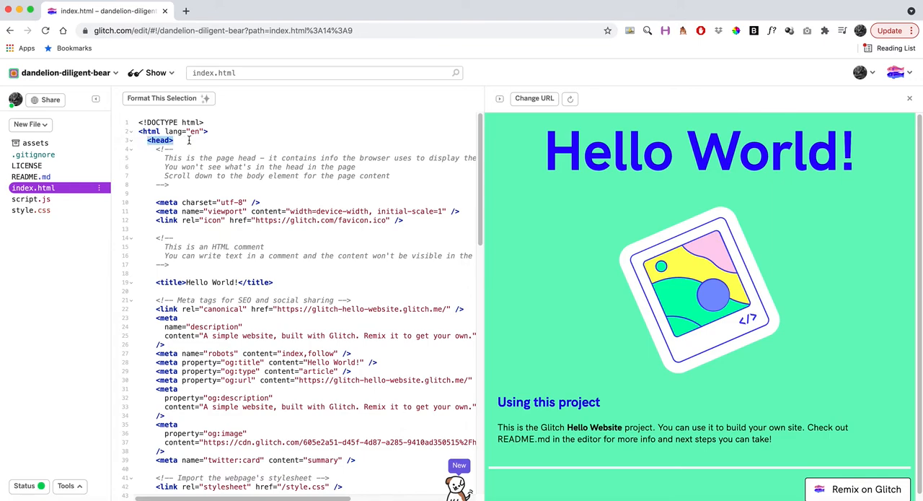
{"action": "left_click_drag", "start_coordinate": [147, 140], "coordinate": [169, 185]}
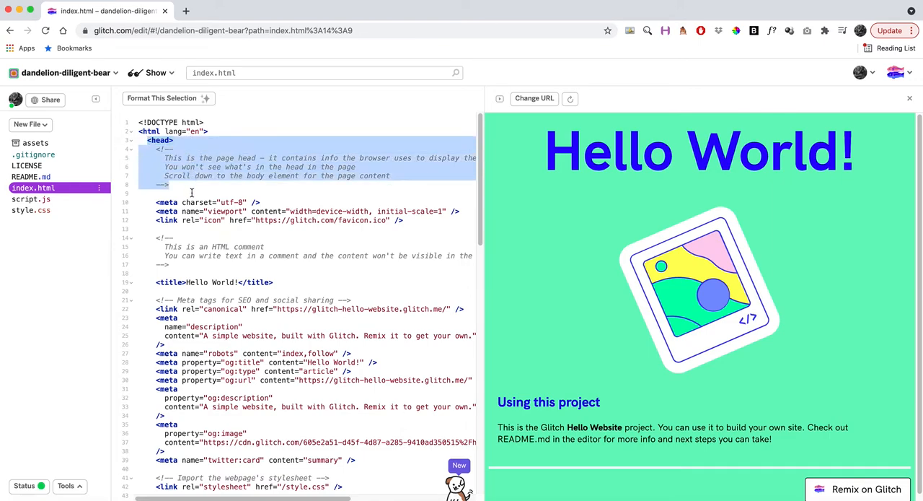
{"action": "scroll", "scroll_direction": "down", "scroll_amount": 3}
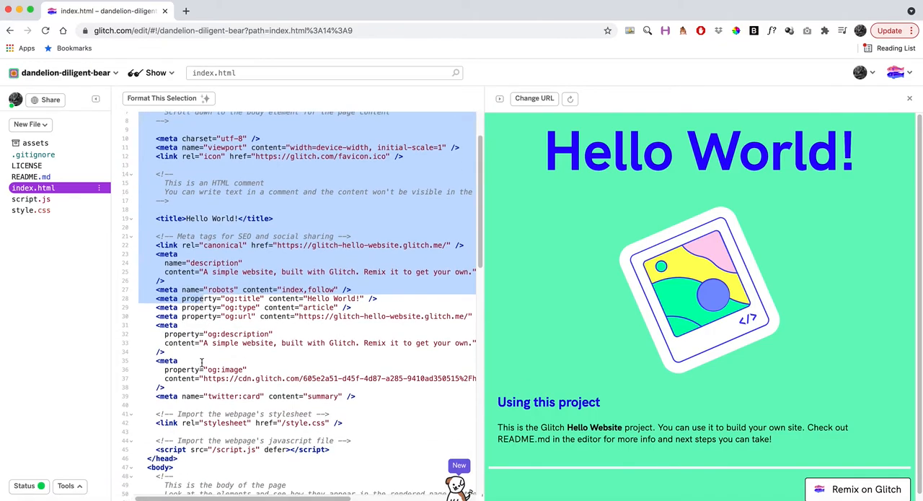
{"action": "scroll", "scroll_direction": "down", "scroll_amount": 3}
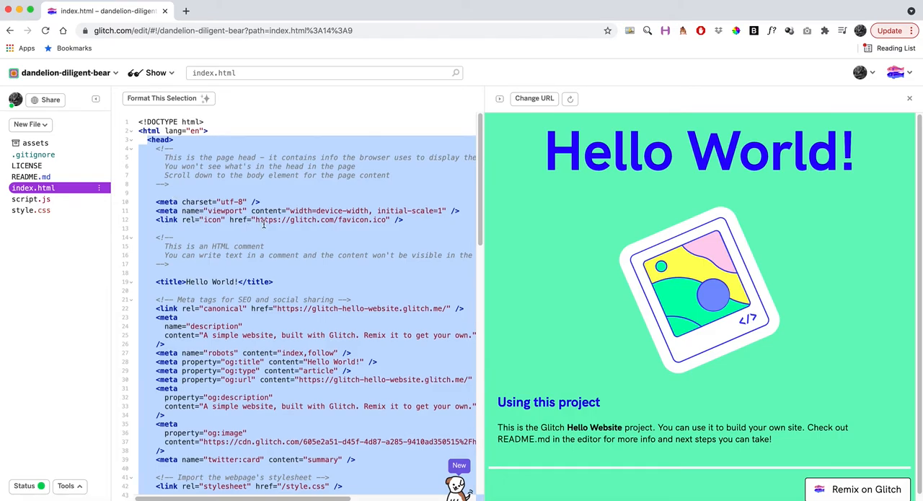
{"action": "scroll", "scroll_direction": "down", "scroll_amount": 3}
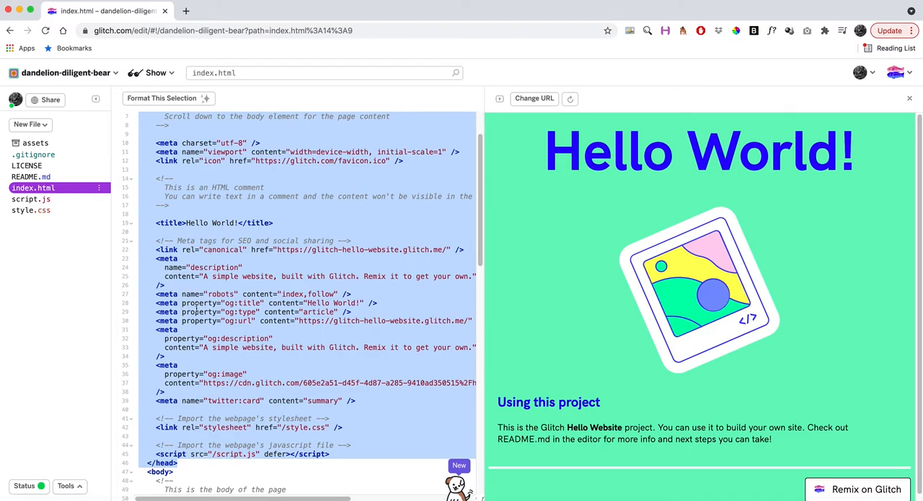
{"action": "scroll", "scroll_direction": "down", "scroll_amount": 3}
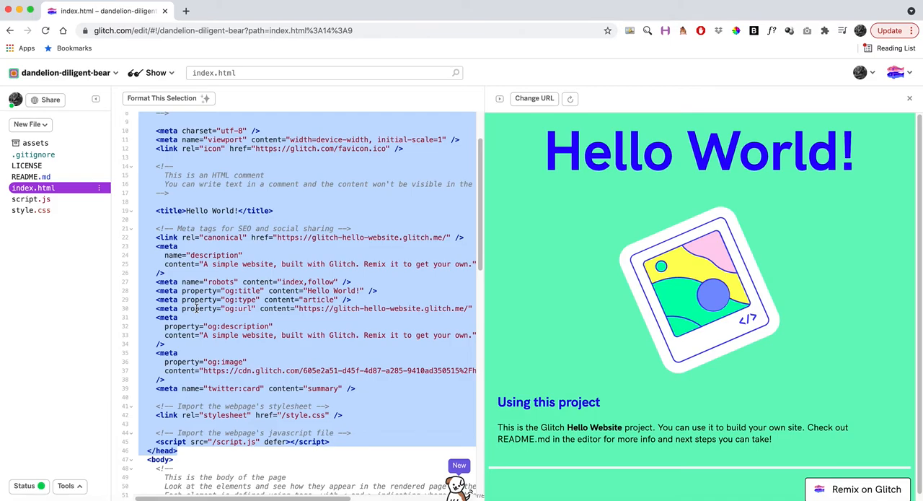
{"action": "mouse_move", "coordinate": [200, 305]}
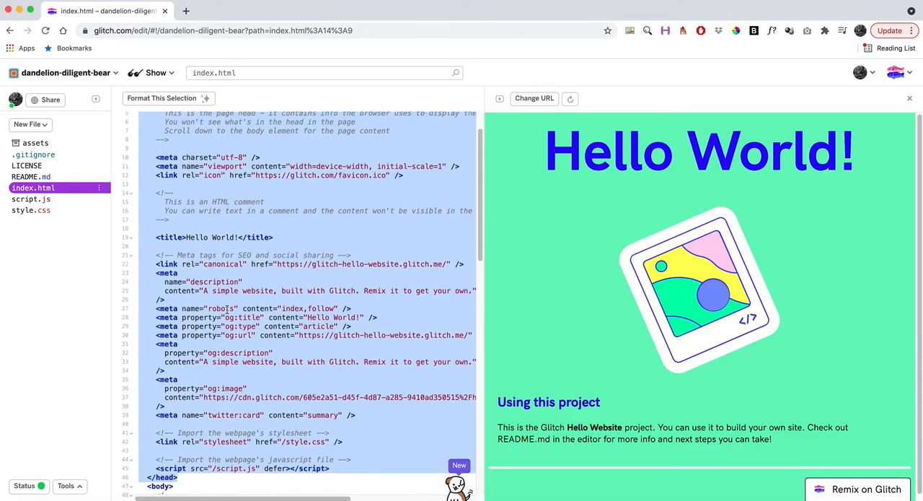
{"action": "scroll", "scroll_direction": "down", "scroll_amount": 3}
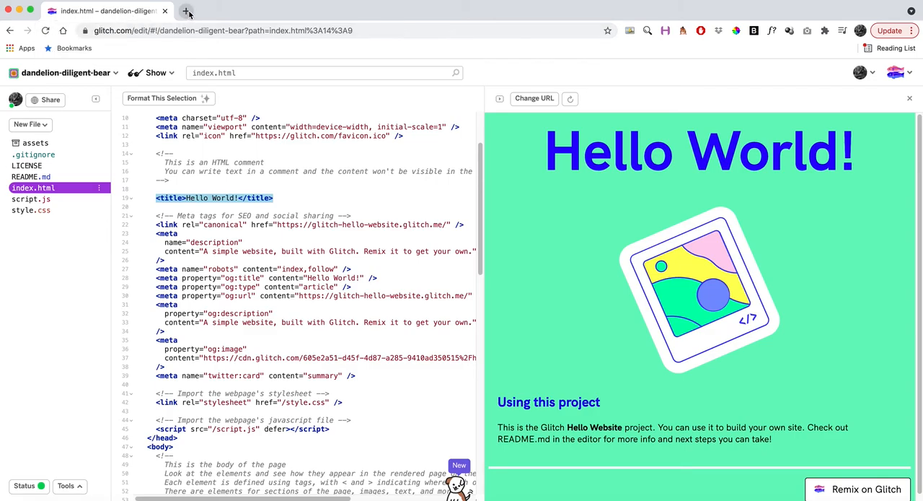
Step: Open the Texas State University site (txstate) in a new Chrome tab
{"action": "left_click", "coordinate": [188, 12]}
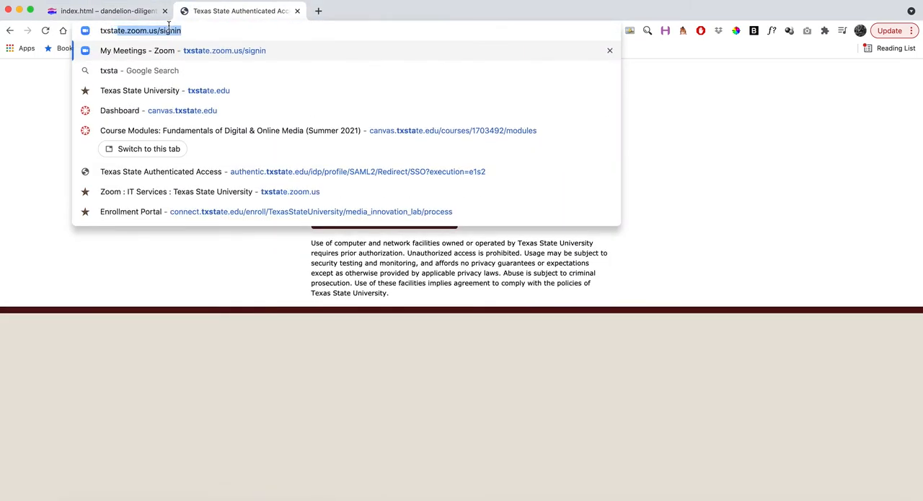
{"action": "type", "text": "txstate"}
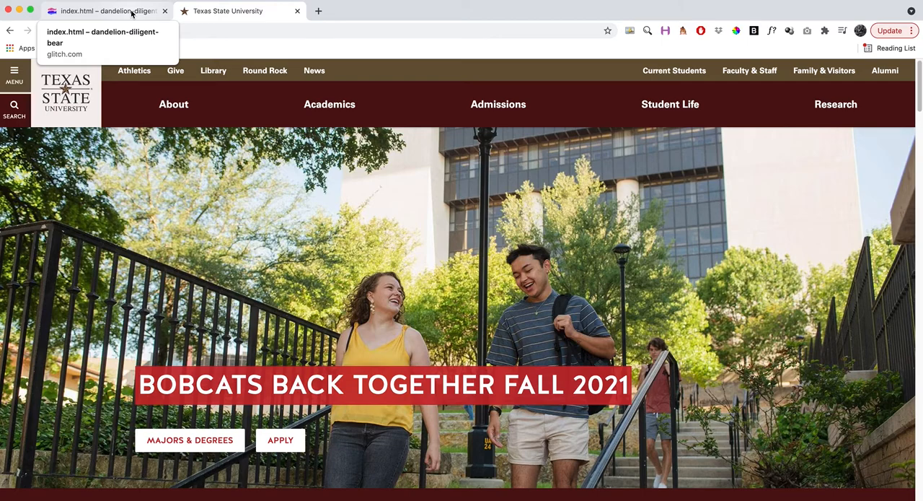
Step: Replace the Hello World page title with the author's name followed by ' – Home'
{"action": "left_click", "coordinate": [101, 11]}
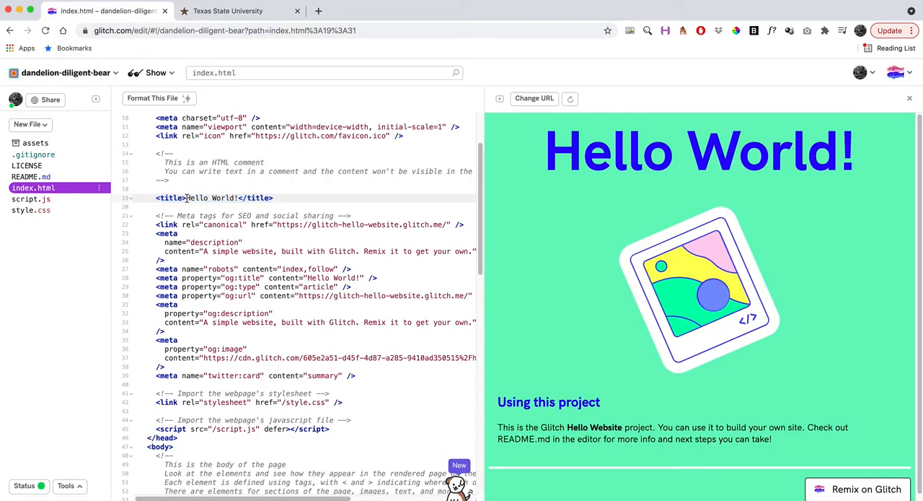
{"action": "double_click", "coordinate": [212, 197]}
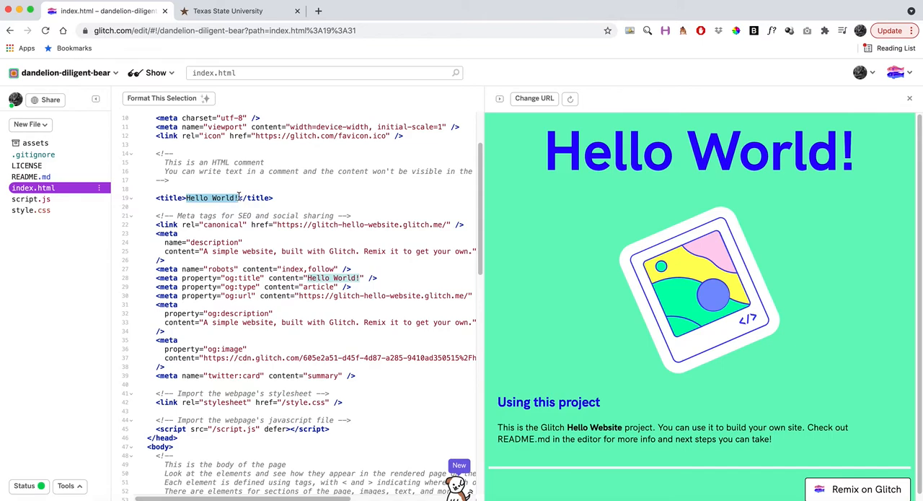
{"action": "type", "text": "Jon Zmikly"}
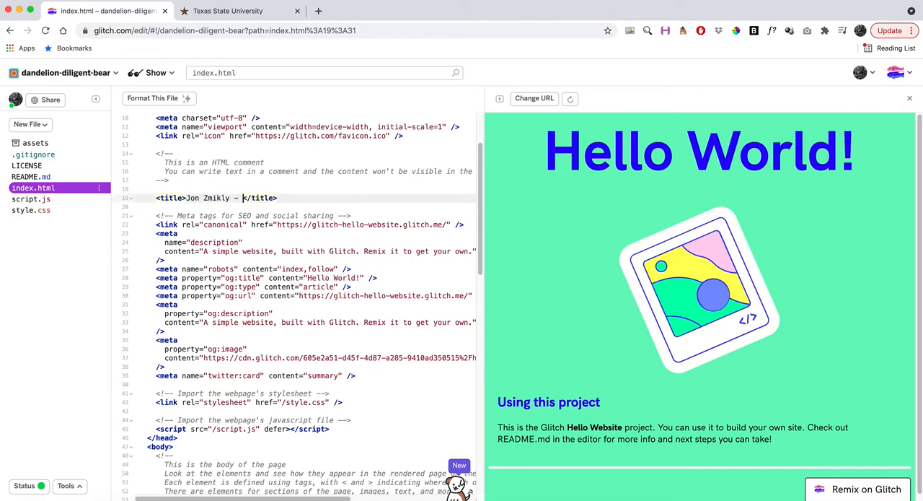
{"action": "type", "text": "Home"}
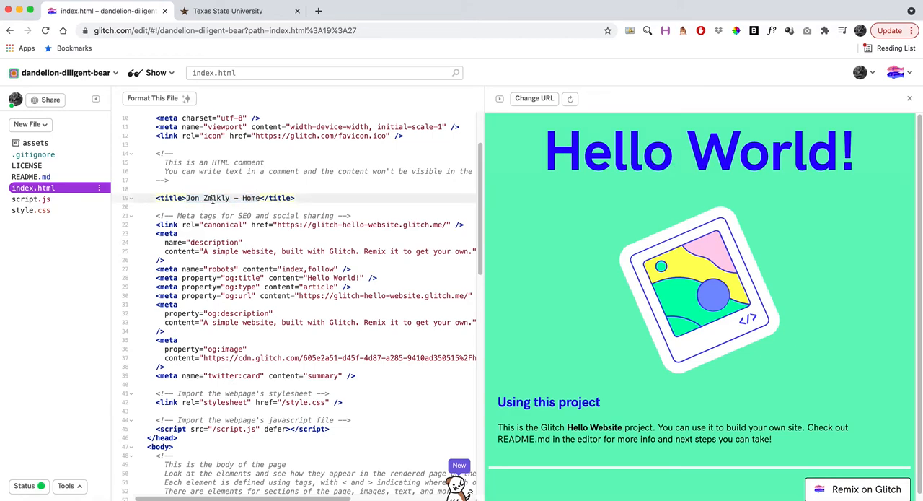
Step: Glance at the Texas State tab, return to the project and open style.css
{"action": "left_click", "coordinate": [238, 11]}
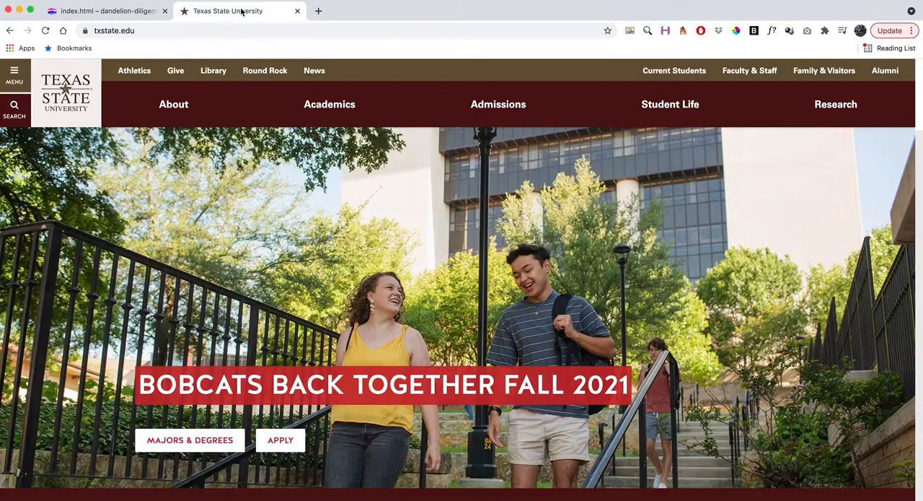
{"action": "left_click", "coordinate": [101, 12]}
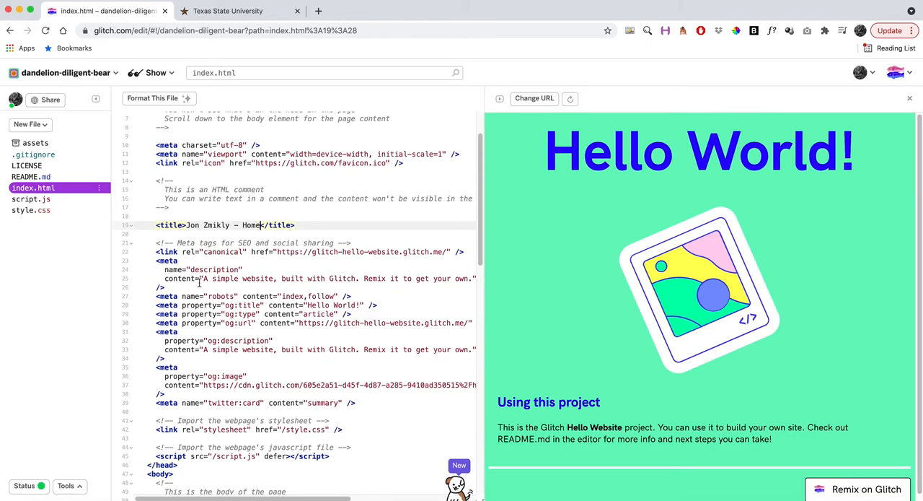
{"action": "scroll", "scroll_direction": "down", "scroll_amount": 3}
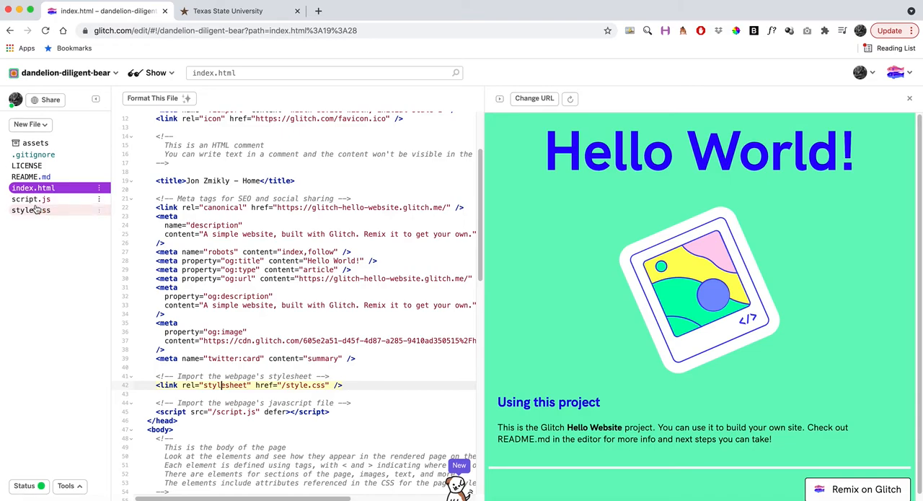
{"action": "left_click", "coordinate": [31, 210]}
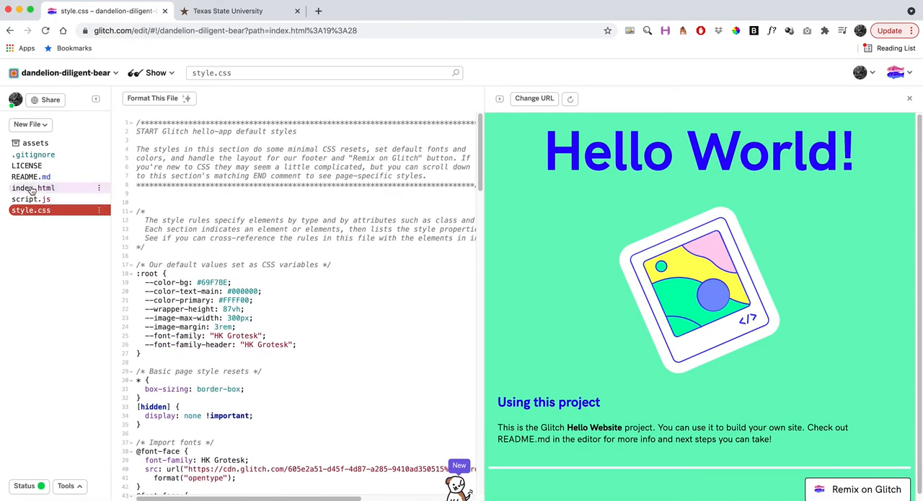
Step: Return to index.html and review the edited title, stylesheet and script links, and body tag
{"action": "left_click", "coordinate": [31, 188]}
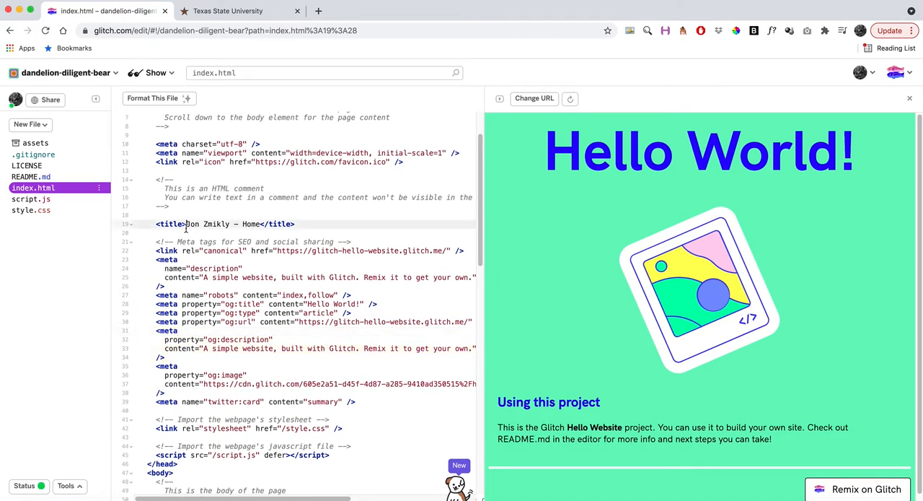
{"action": "left_click_drag", "start_coordinate": [186, 224], "coordinate": [262, 224]}
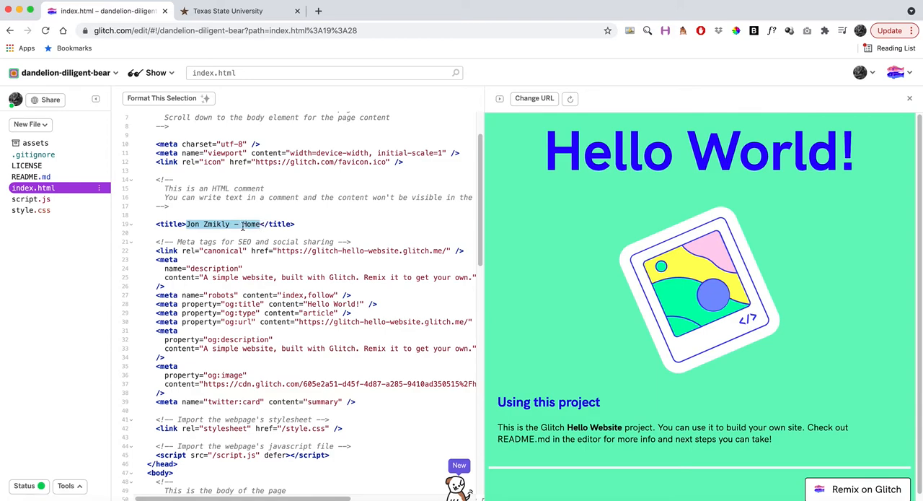
{"action": "scroll", "scroll_direction": "down", "scroll_amount": 3}
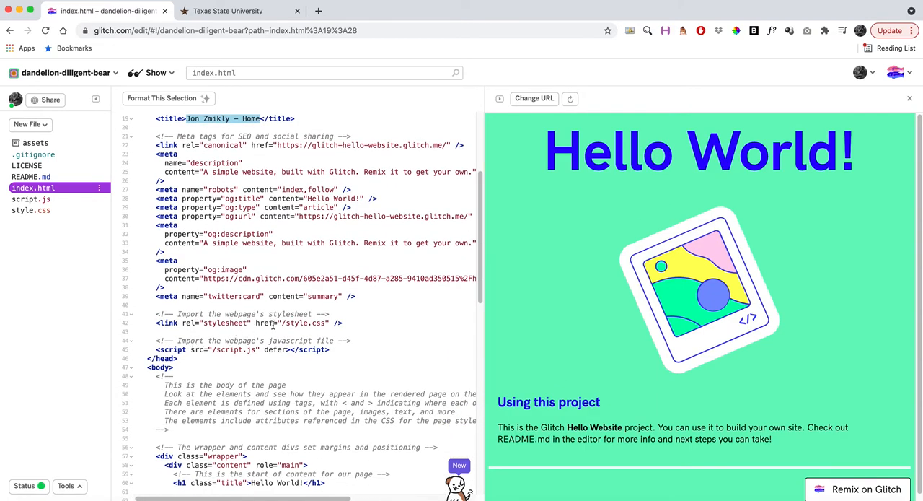
{"action": "left_click", "coordinate": [248, 323]}
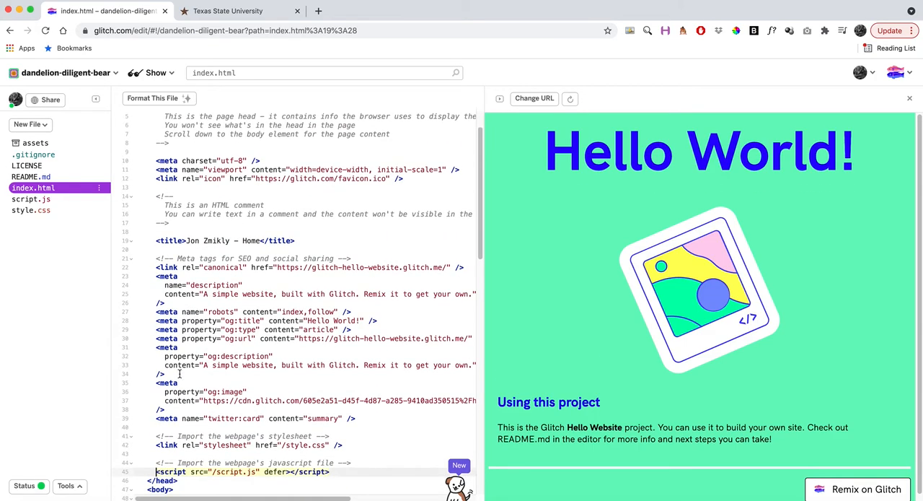
{"action": "scroll", "scroll_direction": "down", "scroll_amount": 3}
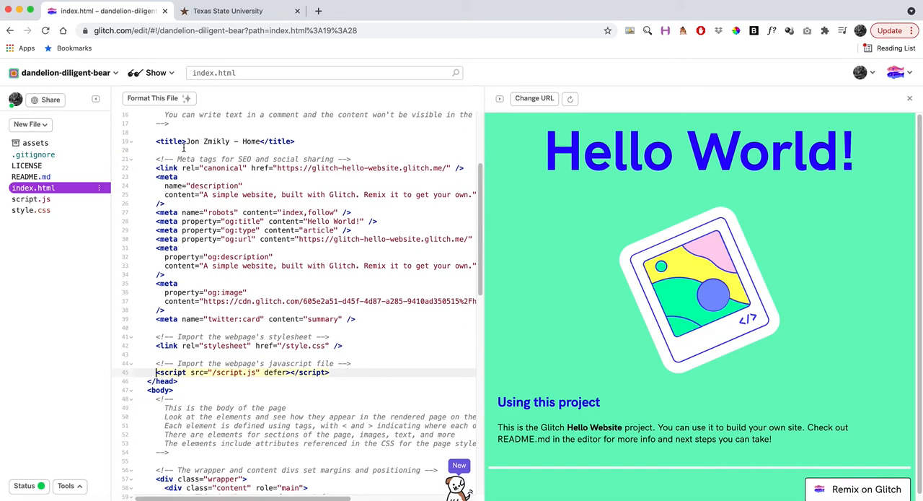
{"action": "scroll", "scroll_direction": "down", "scroll_amount": 3}
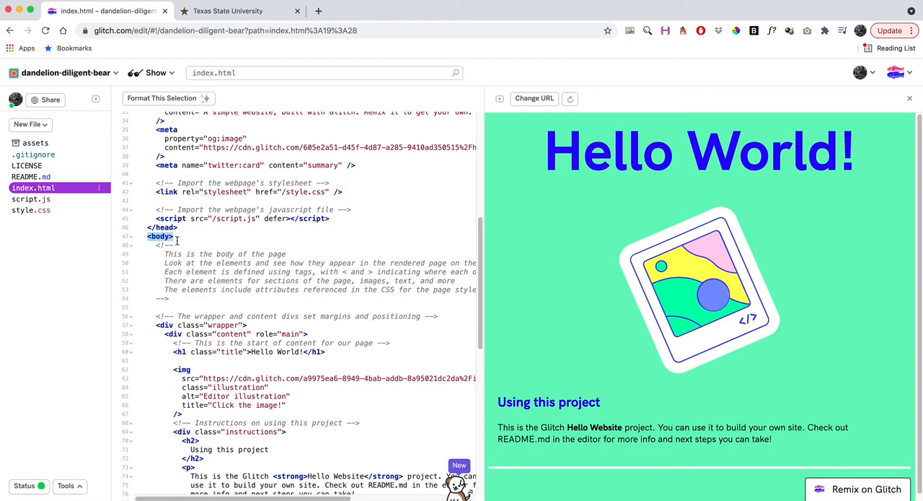
{"action": "mouse_move", "coordinate": [185, 264]}
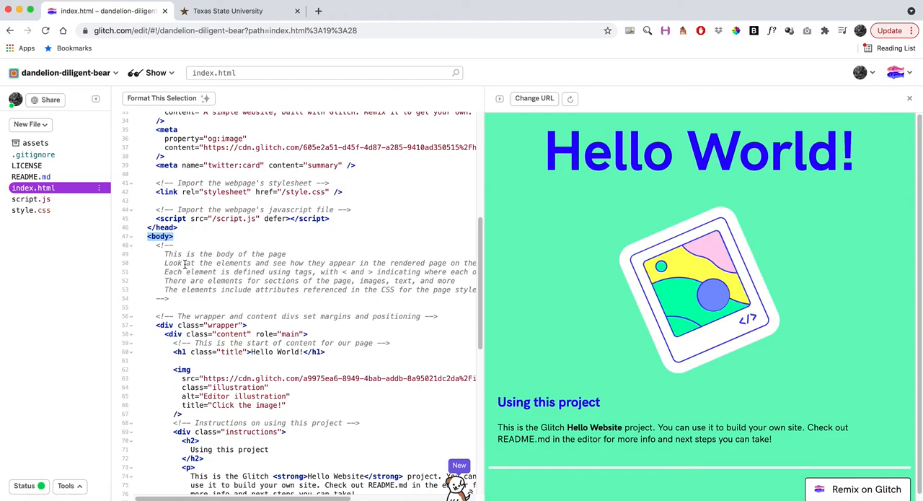
{"action": "scroll", "scroll_direction": "down", "scroll_amount": 3}
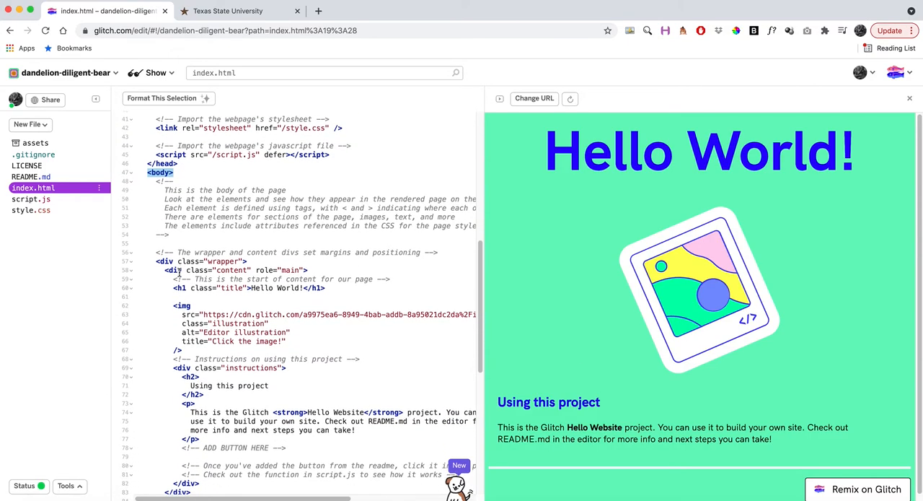
{"action": "scroll", "scroll_direction": "down", "scroll_amount": 3}
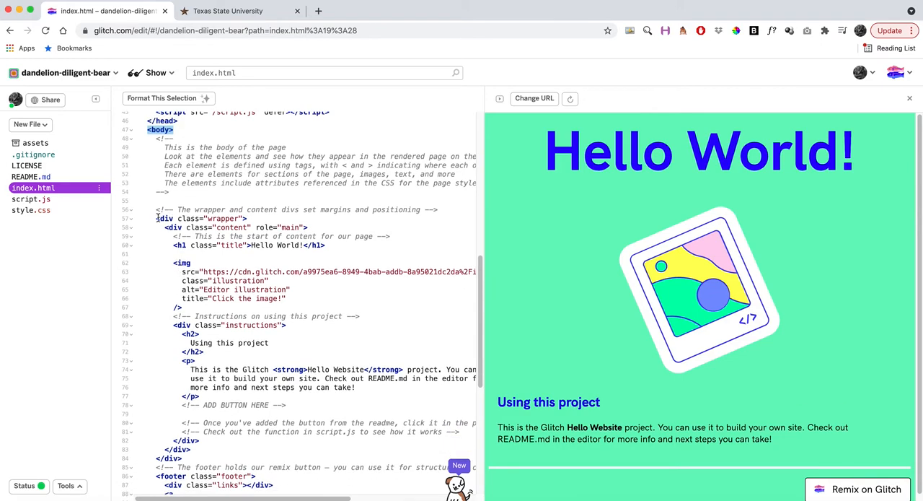
{"action": "left_click", "coordinate": [158, 218]}
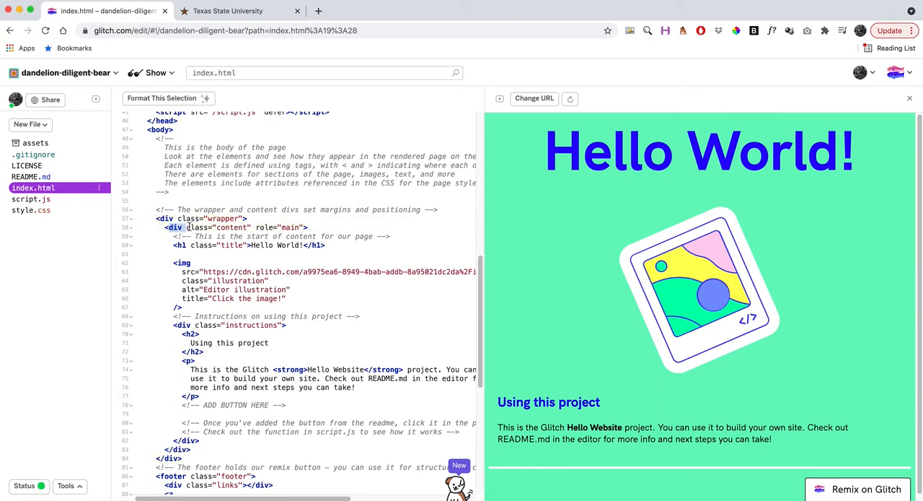
{"action": "left_click", "coordinate": [281, 228]}
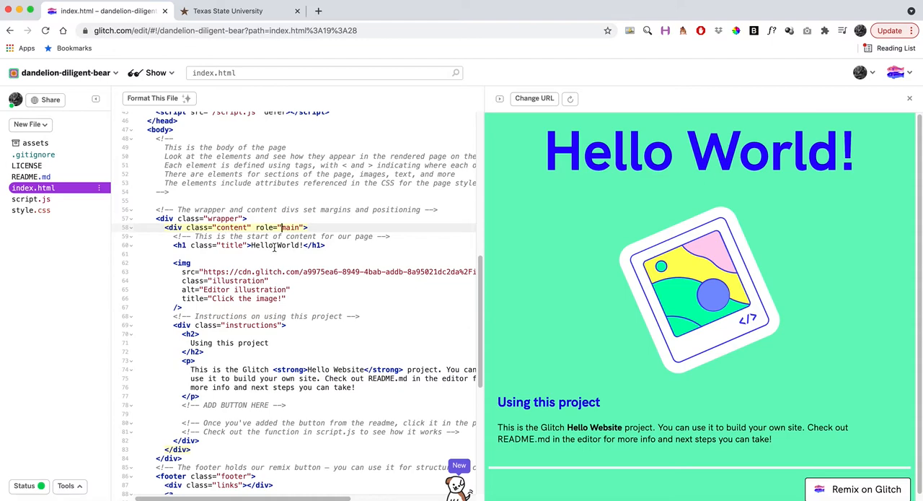
{"action": "scroll", "scroll_direction": "down", "scroll_amount": 3}
{"action": "type", "text": "Welcome"}
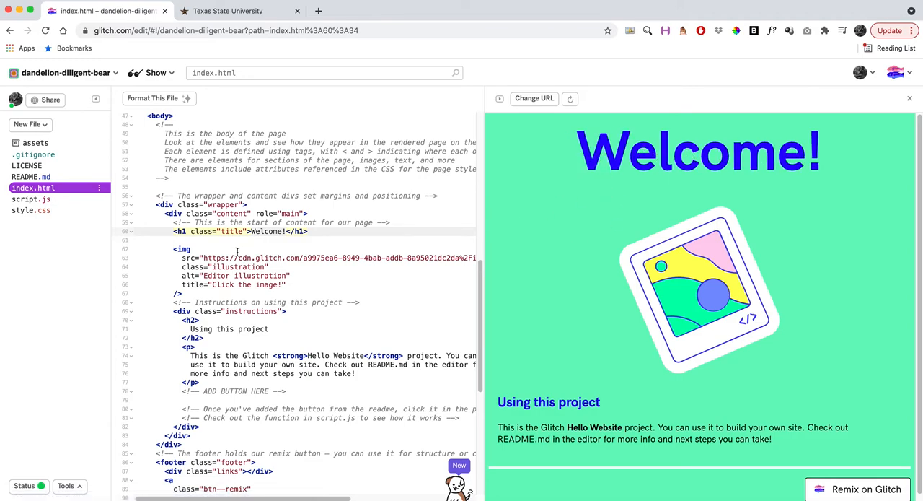
Step: Replace the h1 text Hello World! with Welcome! in index.html
{"action": "left_click_drag", "start_coordinate": [173, 231], "coordinate": [309, 231]}
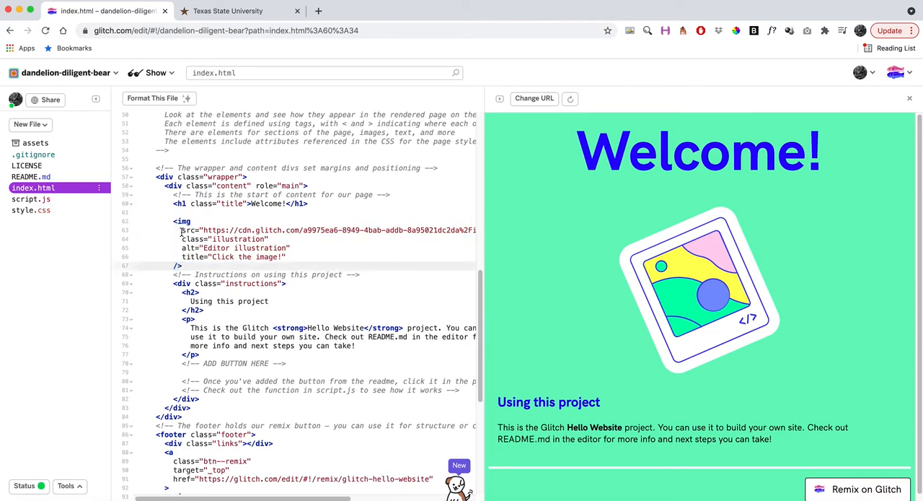
Step: Set the image alt text to 'Jon Zmikly' and its title to 'My headshot'
{"action": "double_click", "coordinate": [190, 230]}
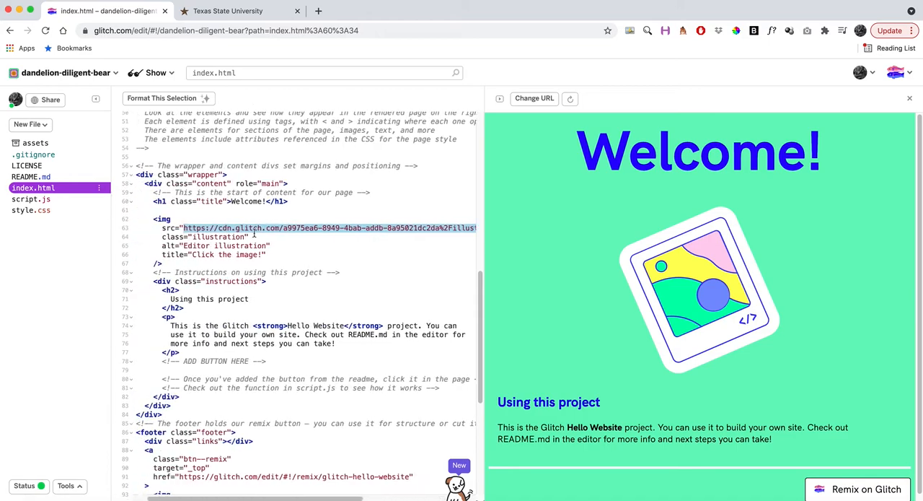
{"action": "scroll", "scroll_direction": "down", "scroll_amount": 3}
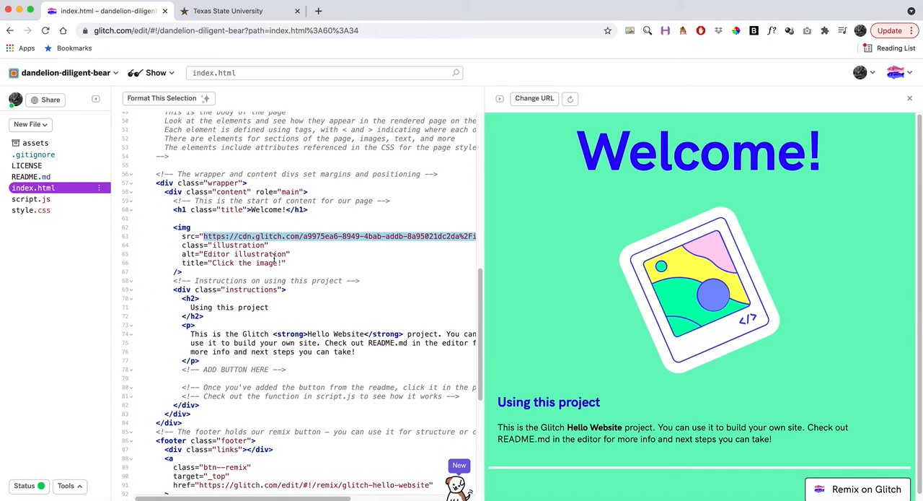
{"action": "left_click", "coordinate": [288, 263]}
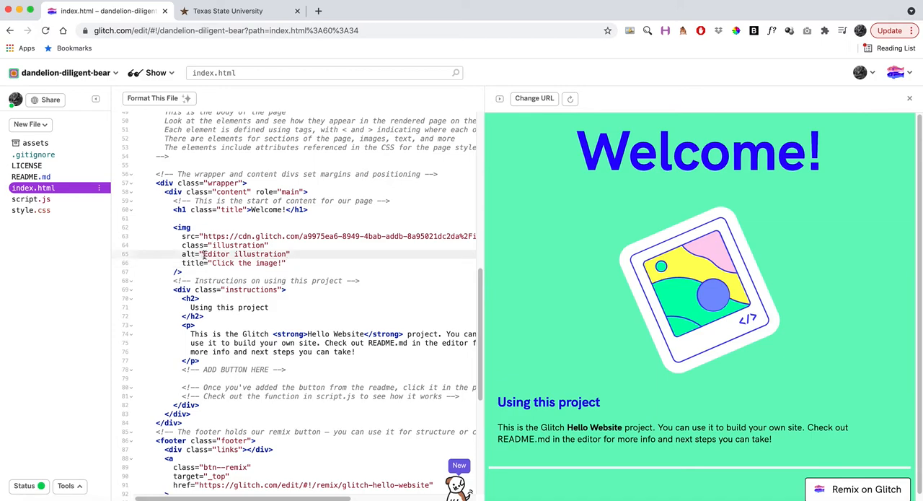
{"action": "double_click", "coordinate": [244, 254]}
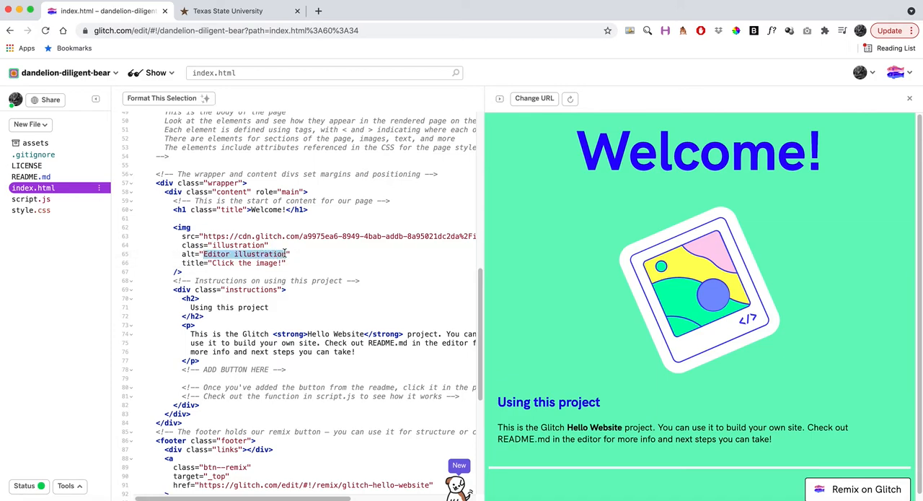
{"action": "type", "text": "Jon\""}
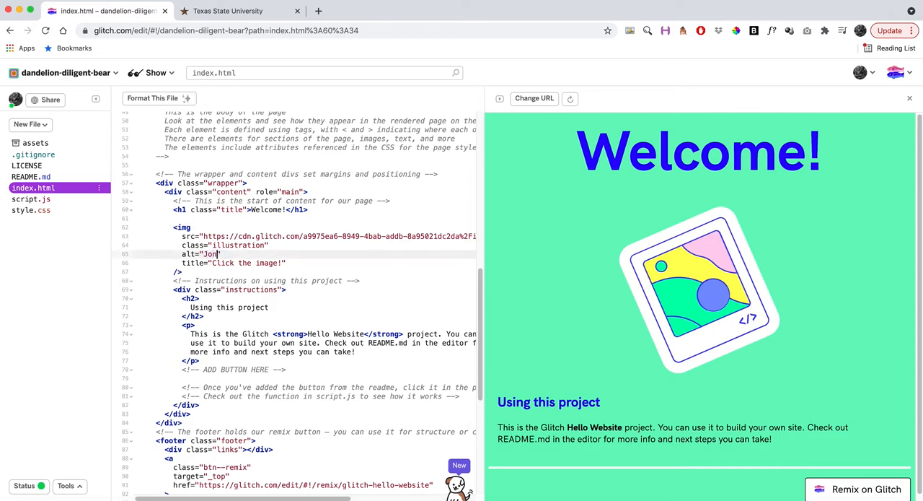
{"action": "type", "text": "Zmikly"}
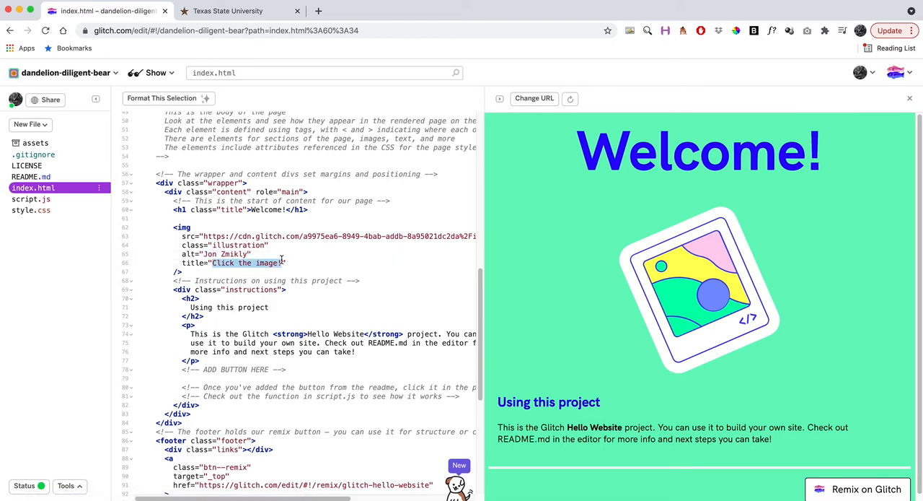
{"action": "type", "text": "My headshot"}
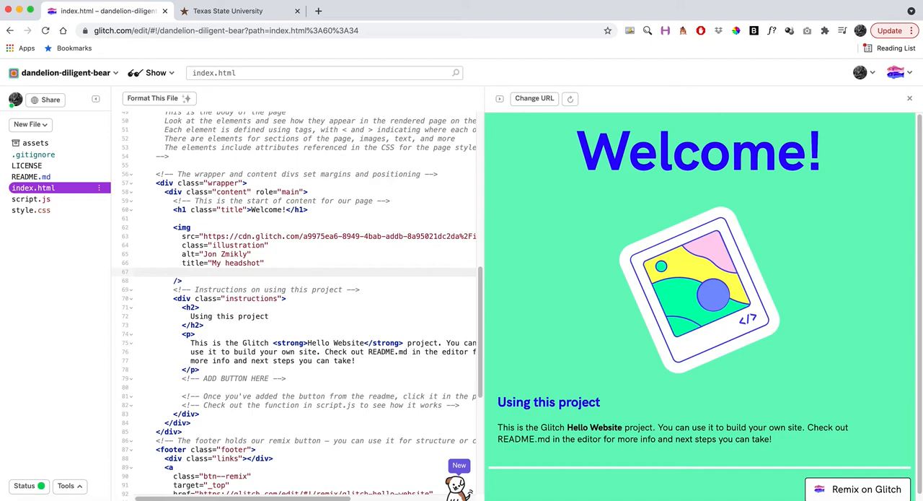
Step: Add a width= attribute line after the title for the 50% image width
{"action": "left_click", "coordinate": [182, 271]}
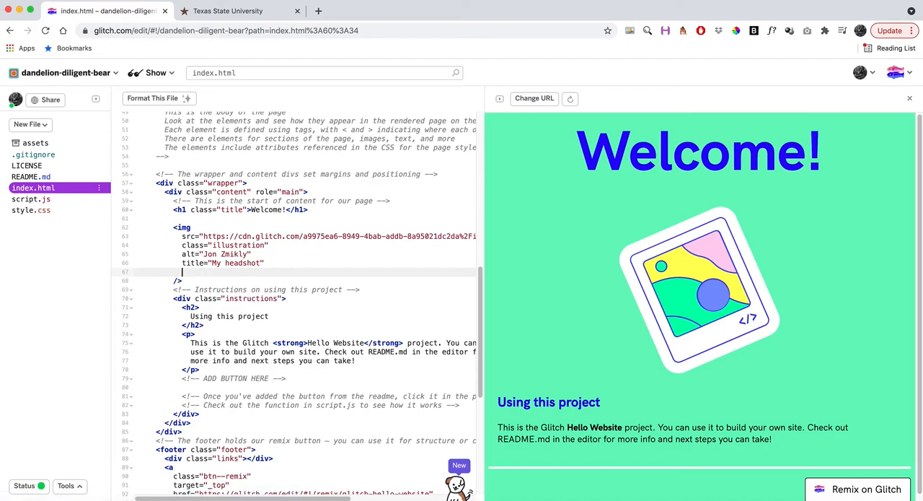
{"action": "type", "text": "width=\"50%"}
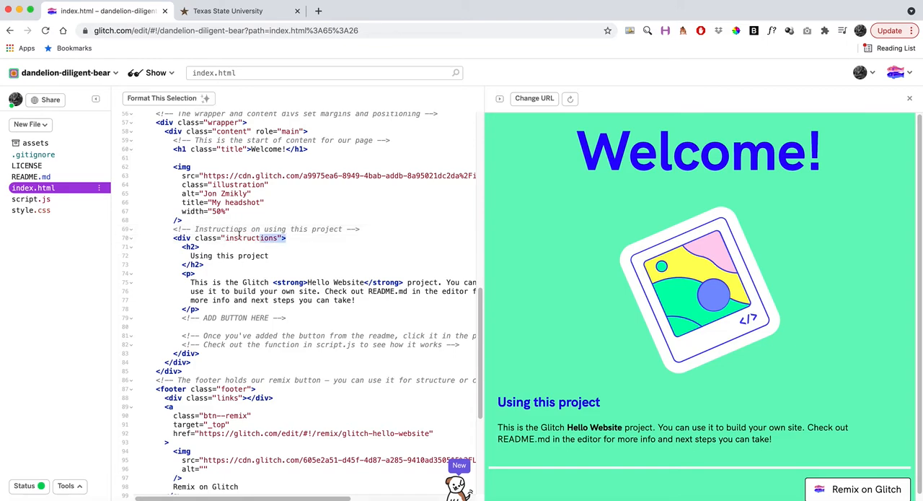
Step: Rename the h2 'Using this project' to 'About Me:' so the preview updates
{"action": "left_click", "coordinate": [238, 237]}
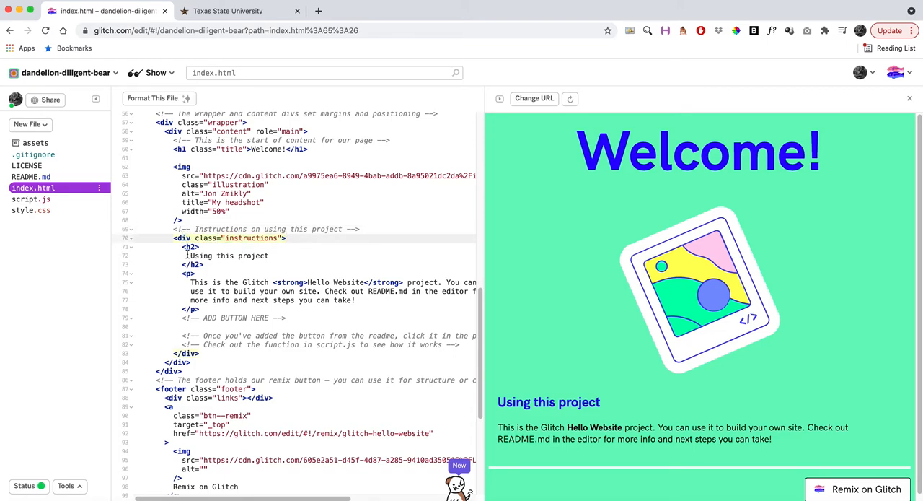
{"action": "double_click", "coordinate": [231, 255]}
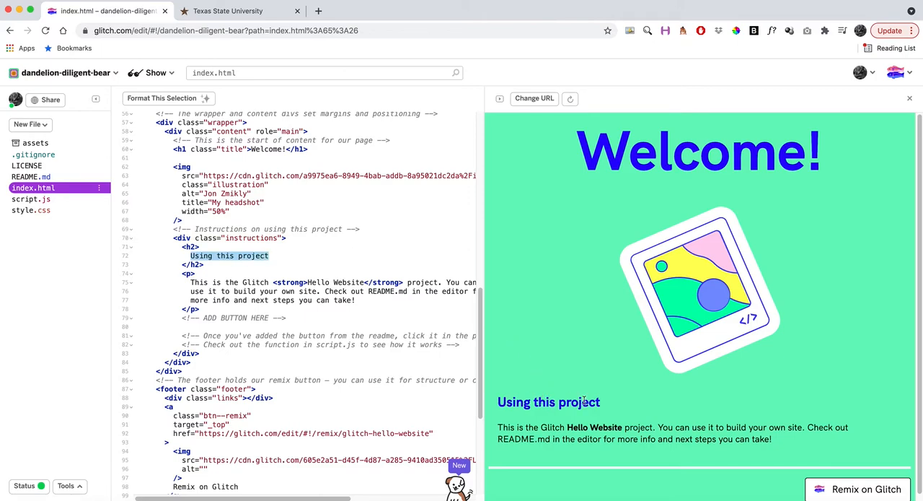
{"action": "type", "text": "About"}
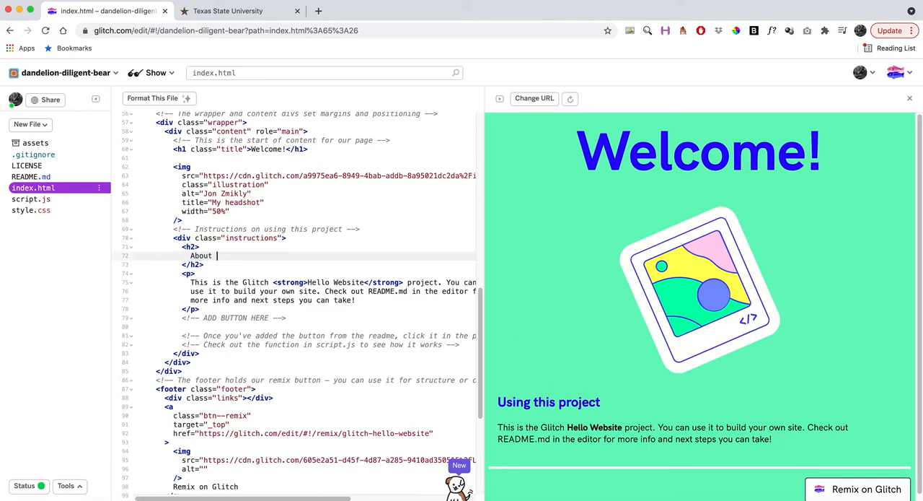
{"action": "type", "text": "Me:"}
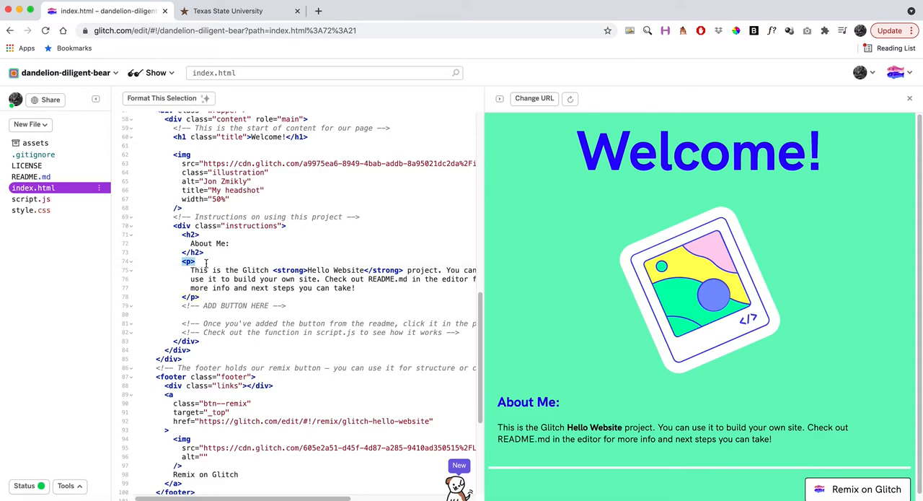
{"action": "left_click_drag", "start_coordinate": [192, 270], "coordinate": [355, 288]}
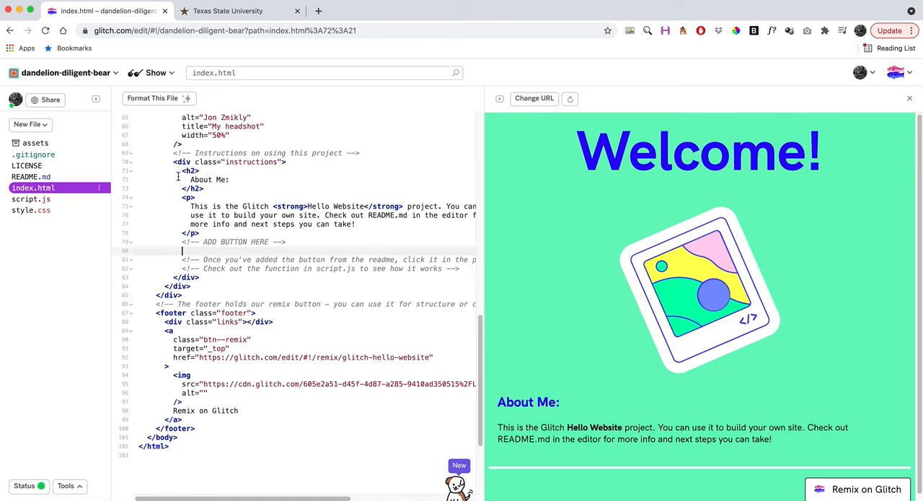
{"action": "left_click_drag", "start_coordinate": [190, 170], "coordinate": [191, 245]}
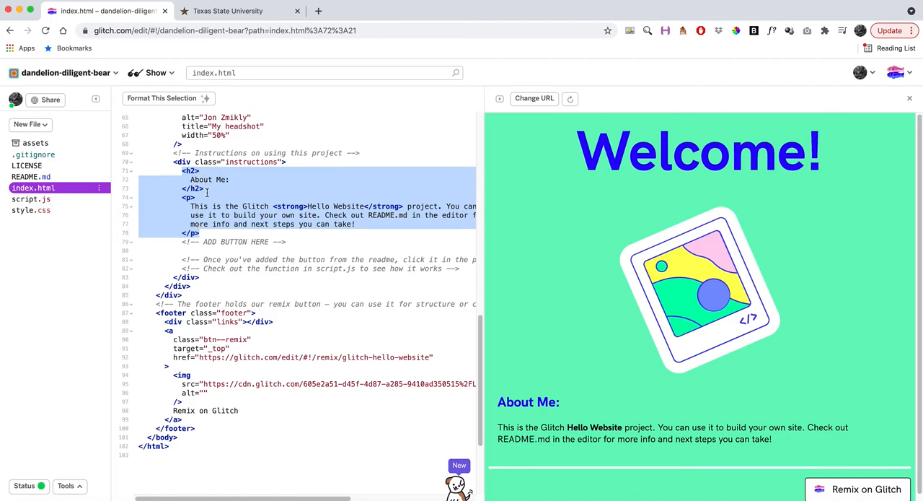
{"action": "scroll", "scroll_direction": "down", "scroll_amount": 3}
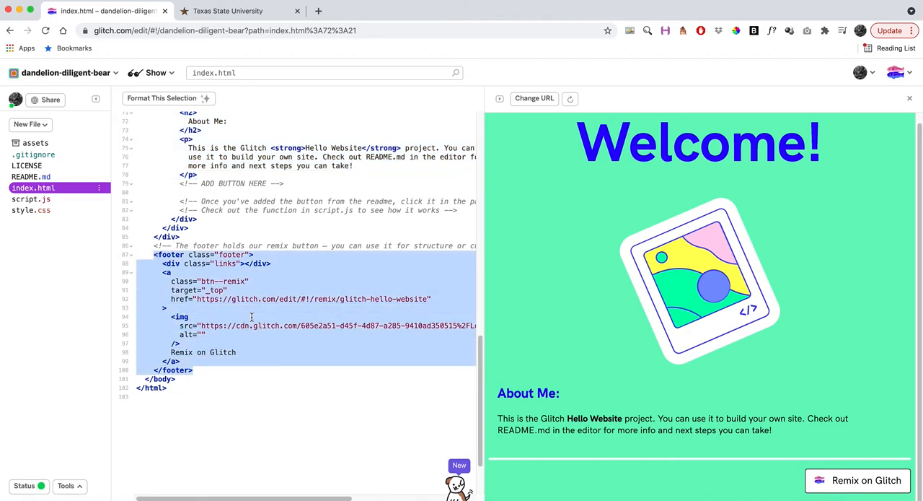
{"action": "mouse_move", "coordinate": [251, 281]}
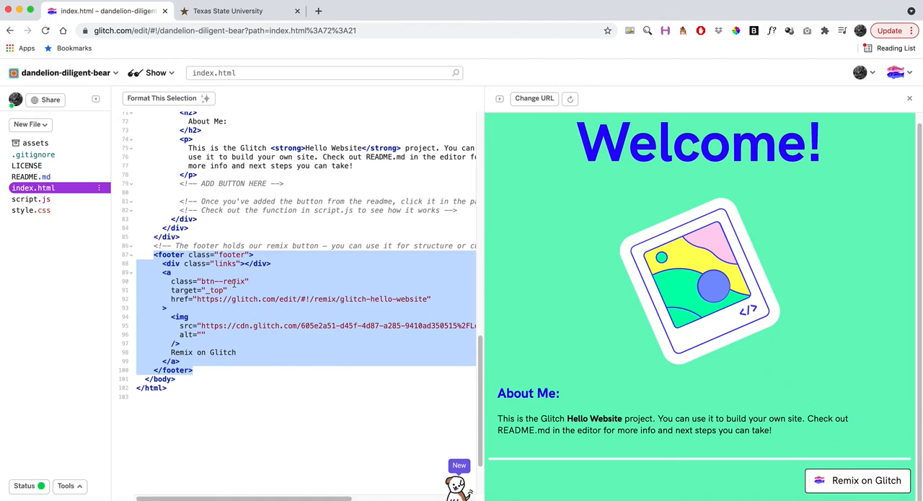
{"action": "left_click", "coordinate": [225, 288]}
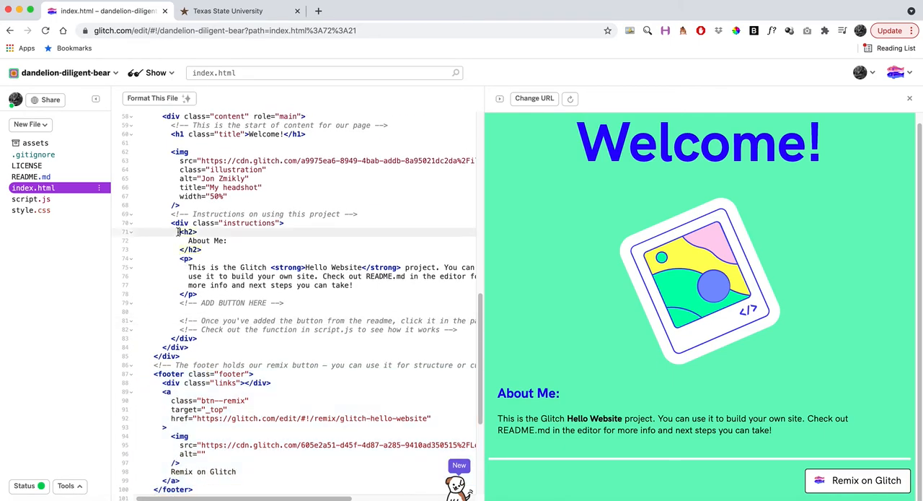
{"action": "left_click_drag", "start_coordinate": [176, 231], "coordinate": [202, 294]}
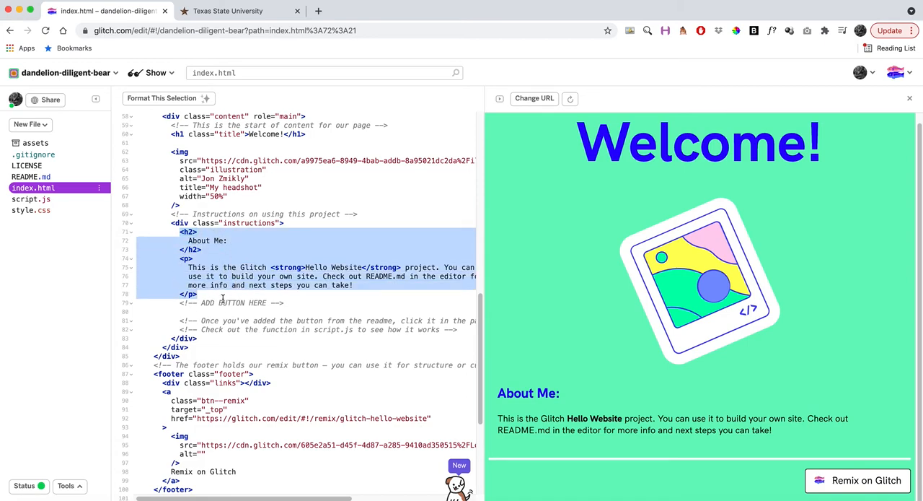
{"action": "left_click", "coordinate": [199, 295]}
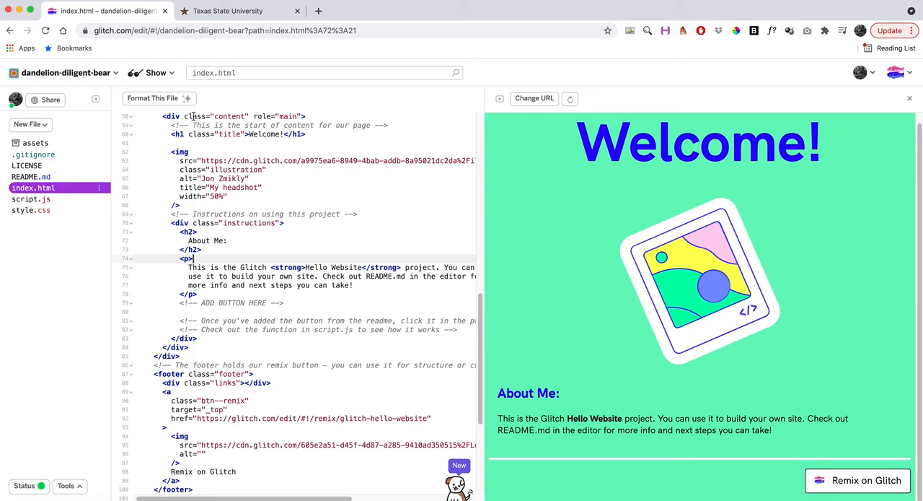
Step: Show the live site in a new window, then review index.html down to the closing body and html tags
{"action": "left_click", "coordinate": [150, 72]}
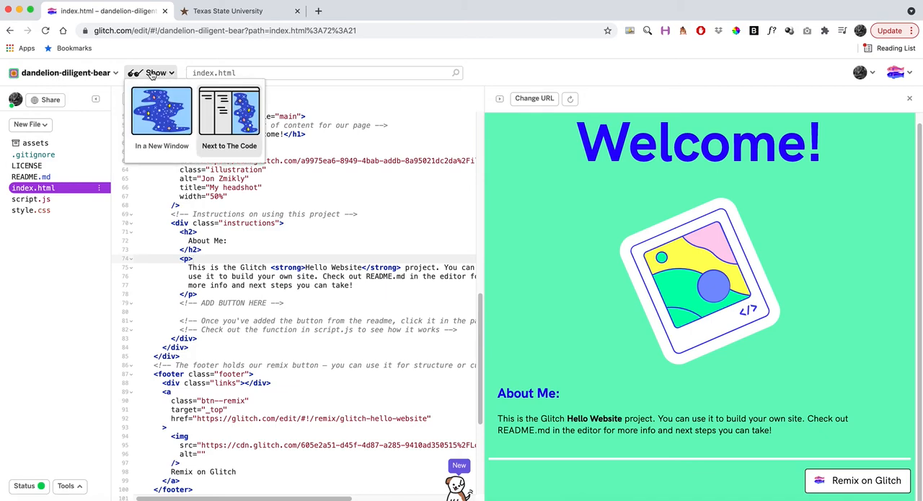
{"action": "left_click", "coordinate": [161, 112]}
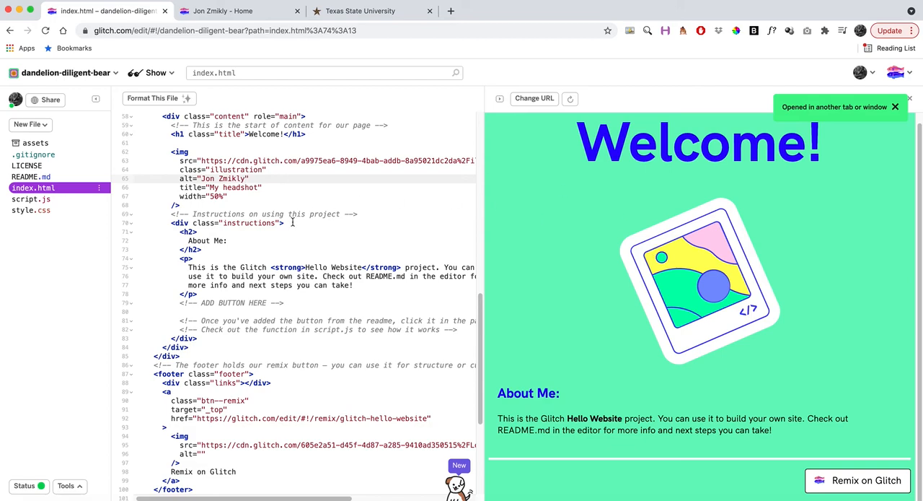
{"action": "left_click", "coordinate": [894, 107]}
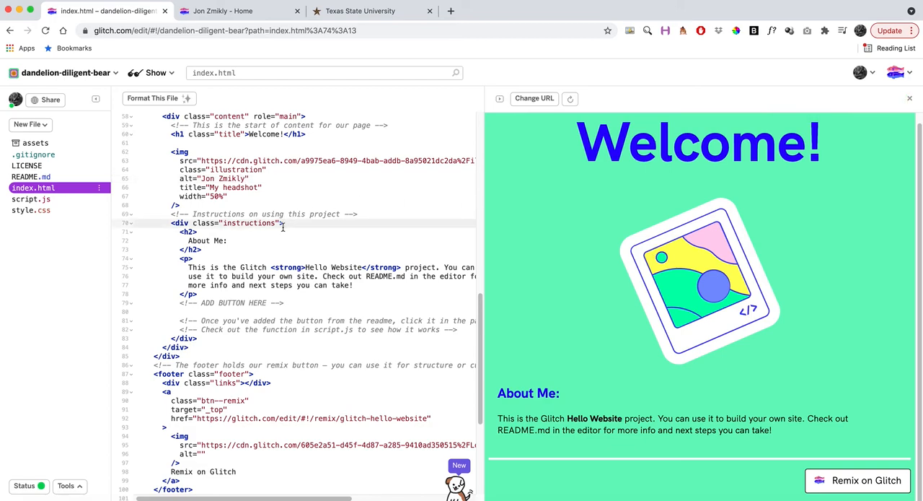
{"action": "scroll", "scroll_direction": "down", "scroll_amount": 3}
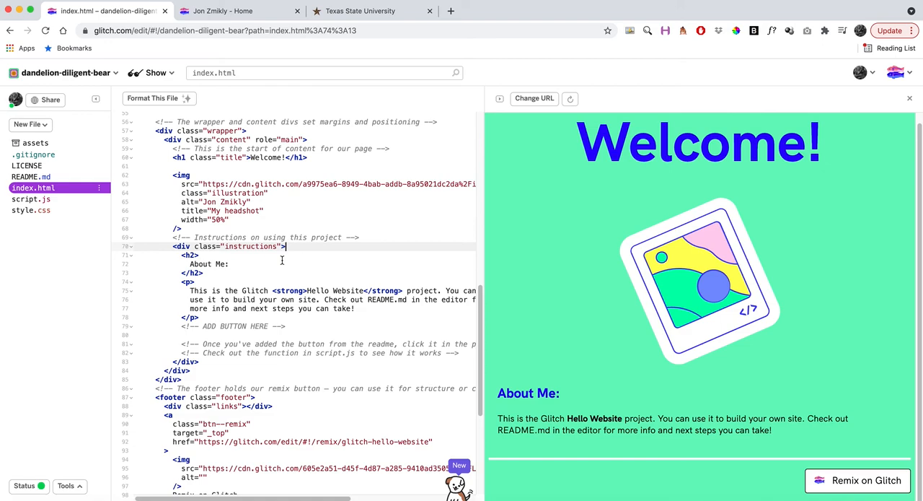
{"action": "scroll", "scroll_direction": "down", "scroll_amount": 3}
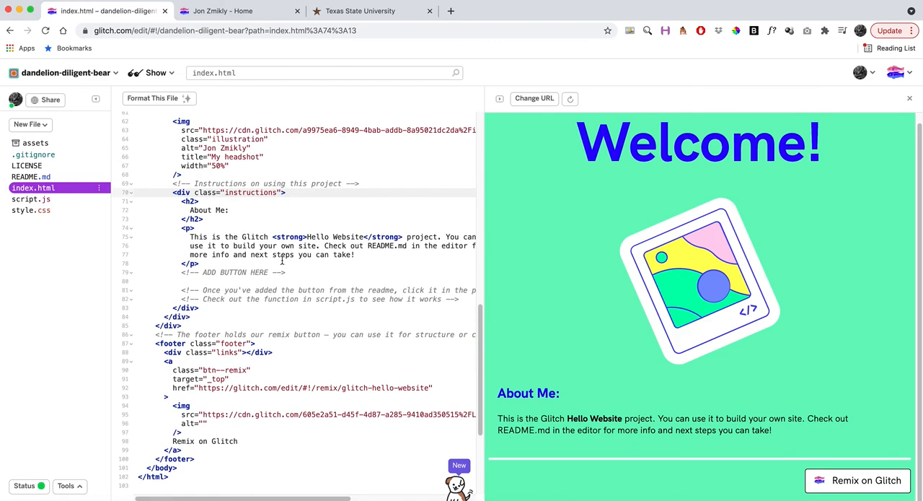
{"action": "mouse_move", "coordinate": [691, 147]}
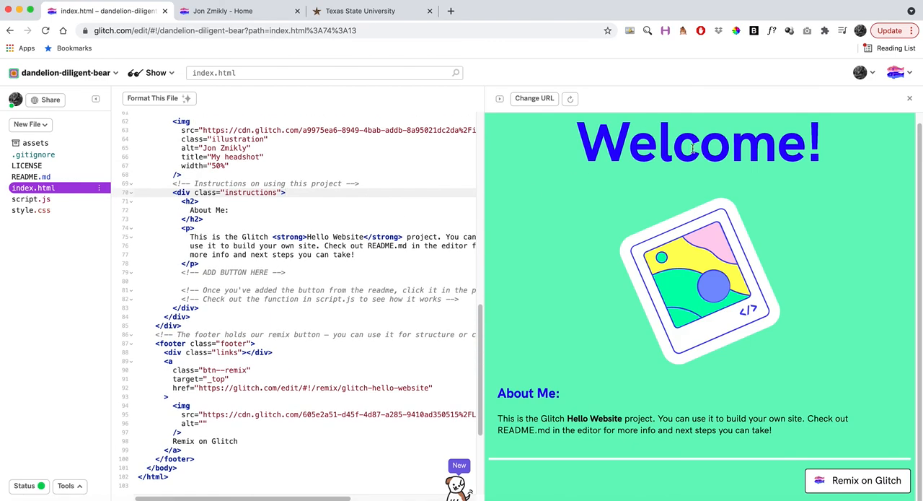
{"action": "mouse_move", "coordinate": [792, 157]}
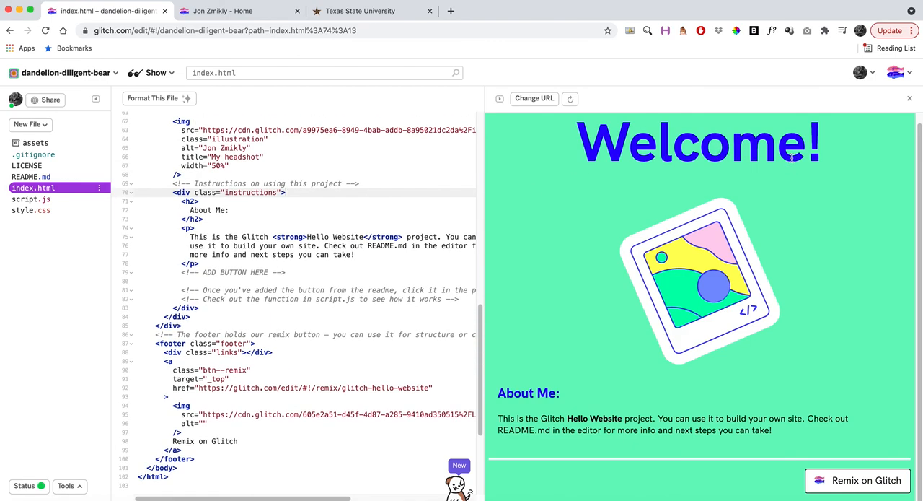